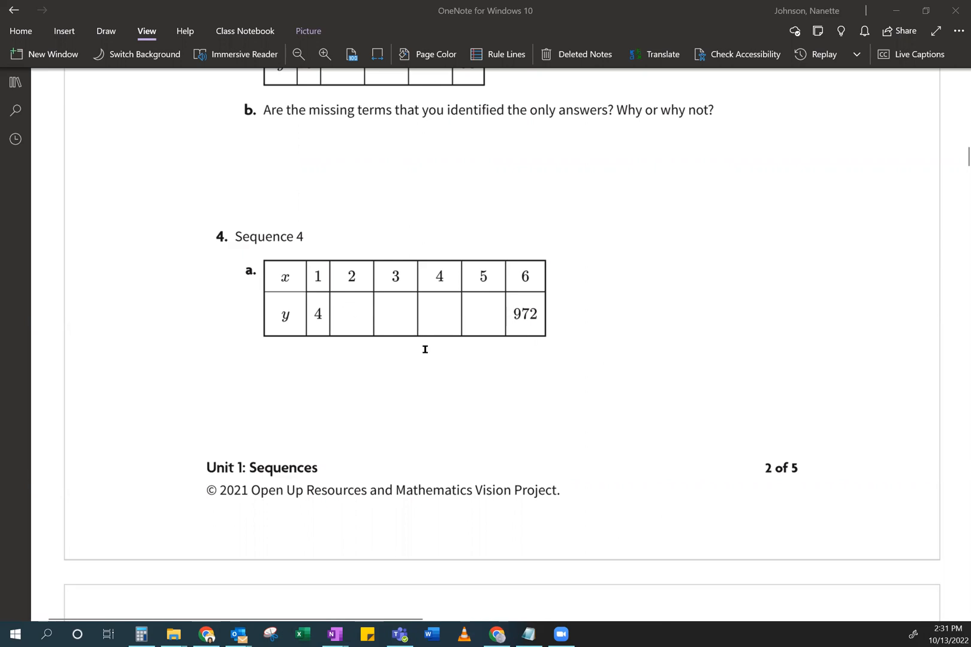
mouse_move(474, 336)
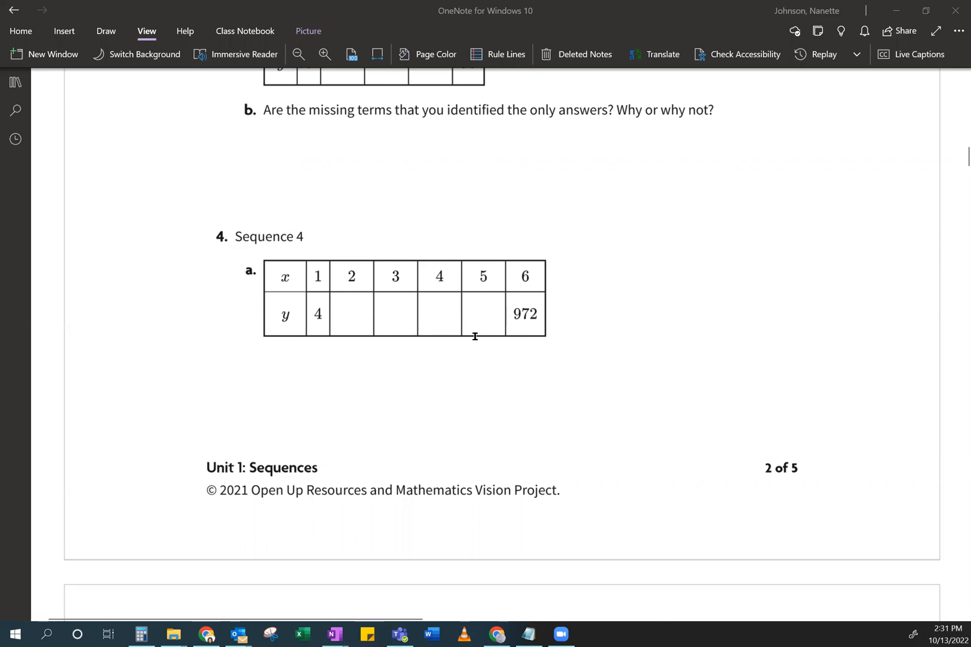
mouse_move(341, 297)
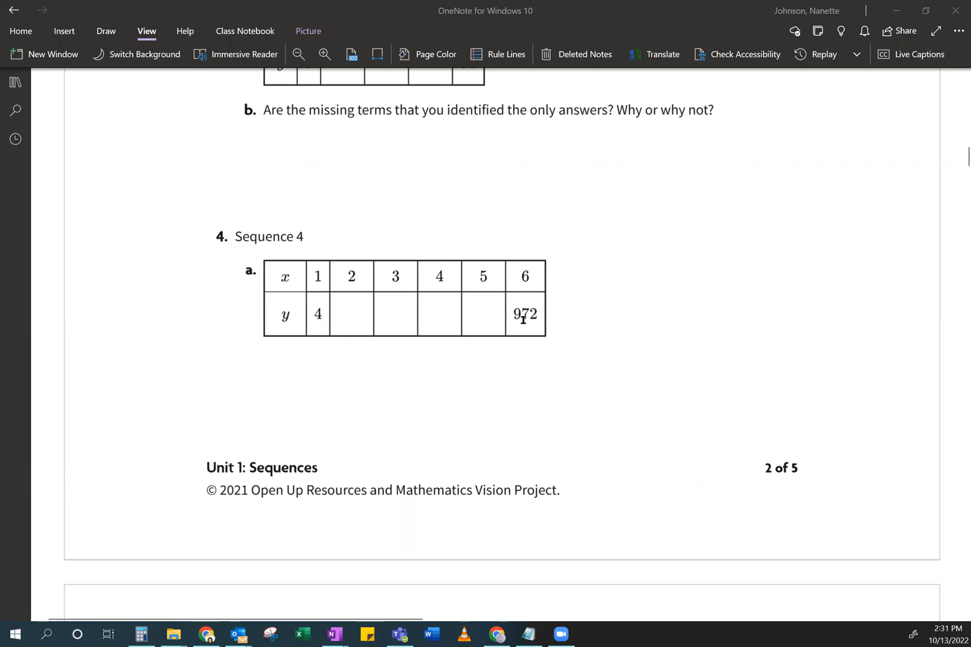
mouse_move(513, 342)
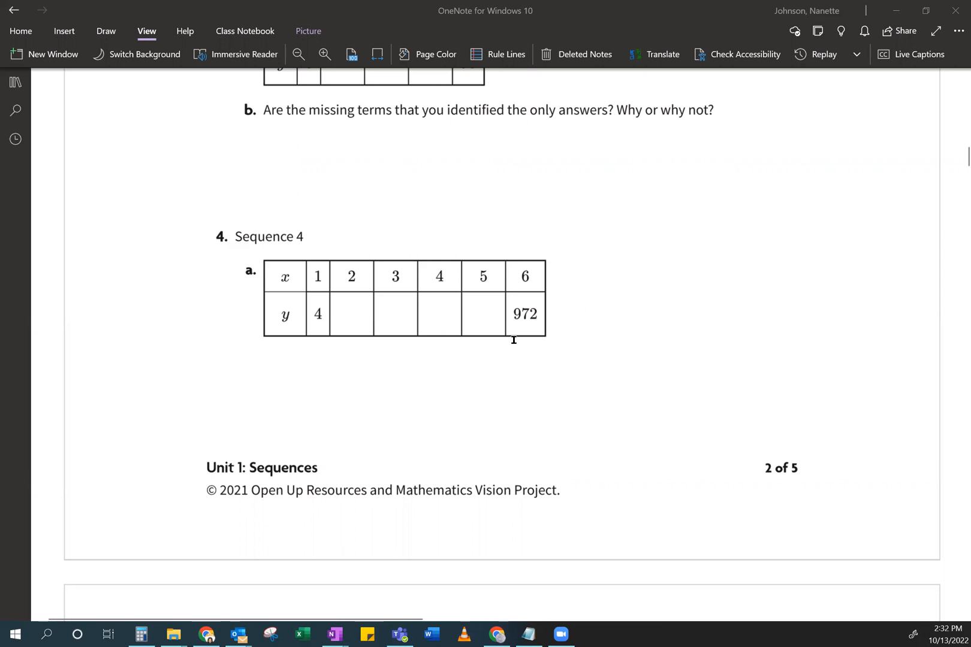
mouse_move(523, 338)
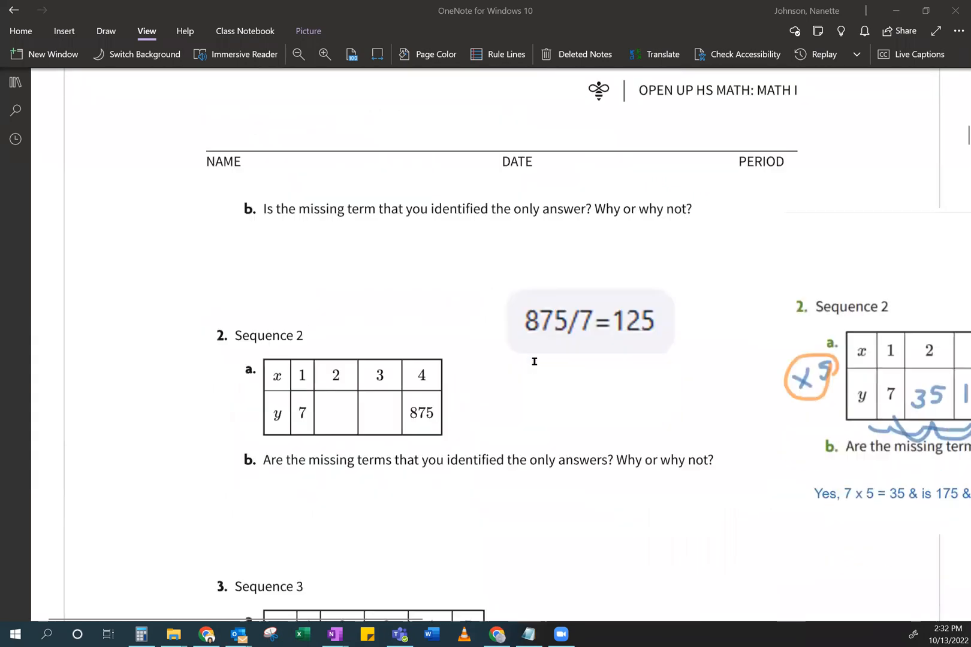
Evaluate 972/4 in Desmos to get 243, then minimize the browser
scroll("down", 3)
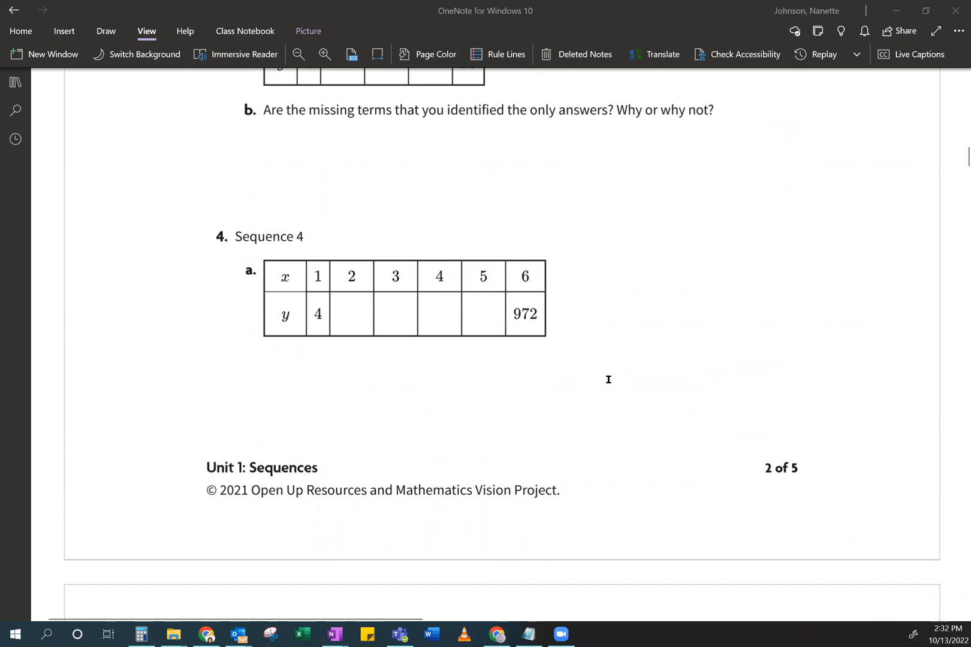
mouse_move(543, 226)
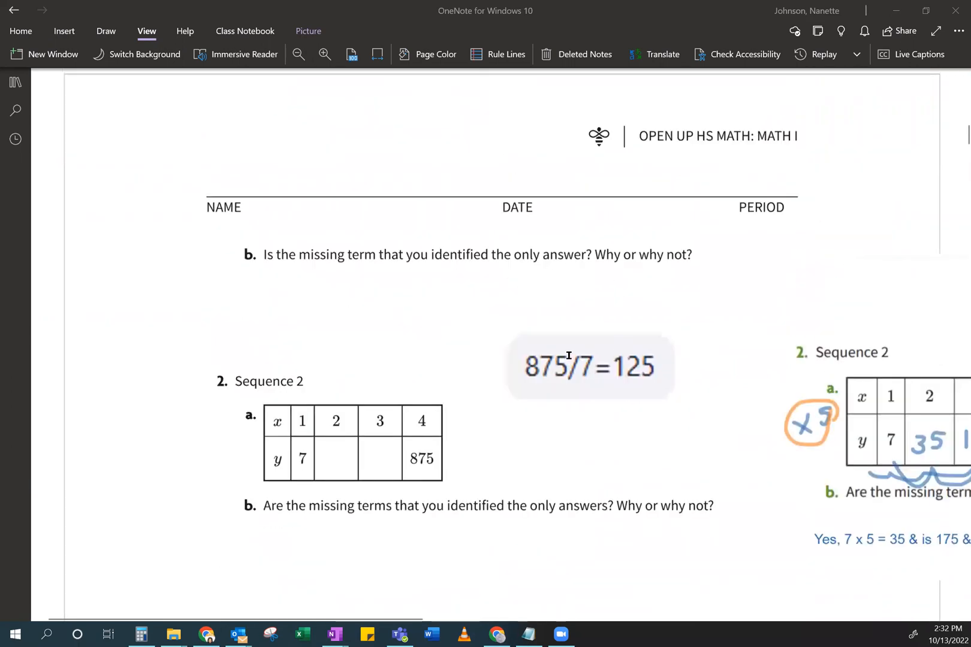
mouse_move(641, 389)
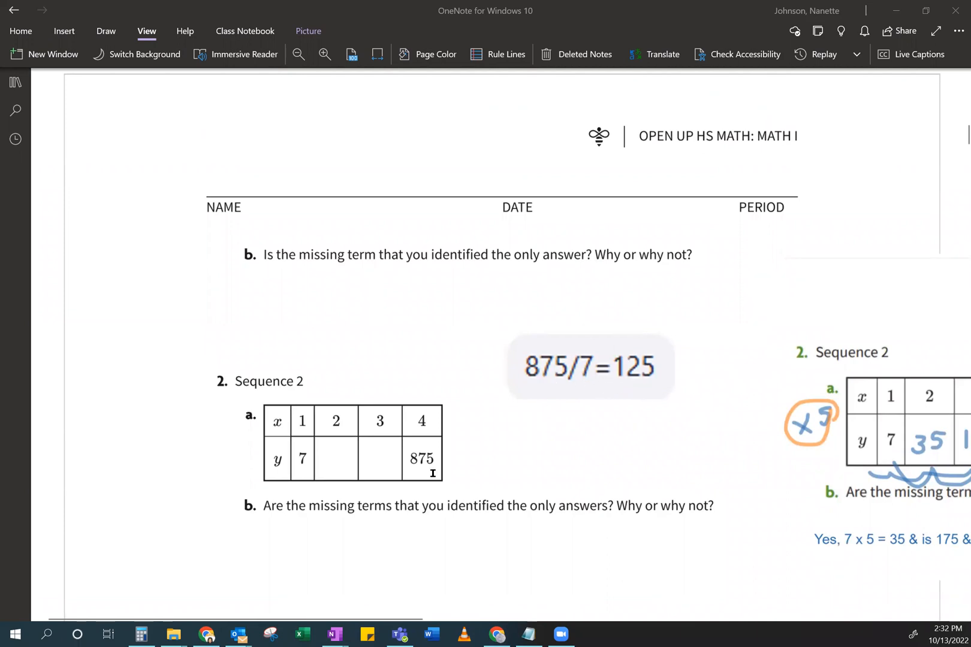
scroll("down", 3)
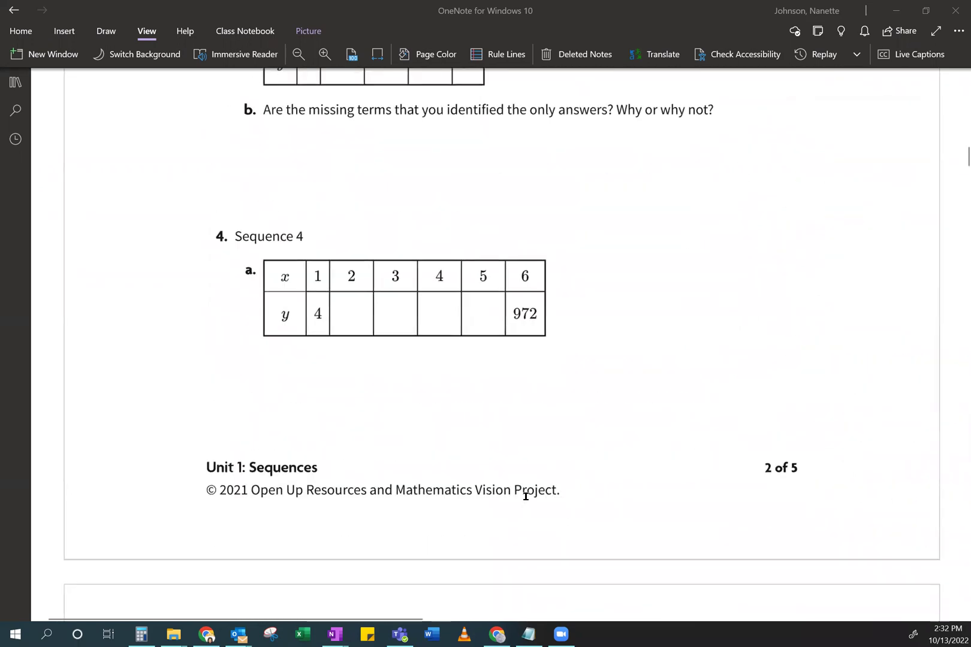
mouse_move(572, 424)
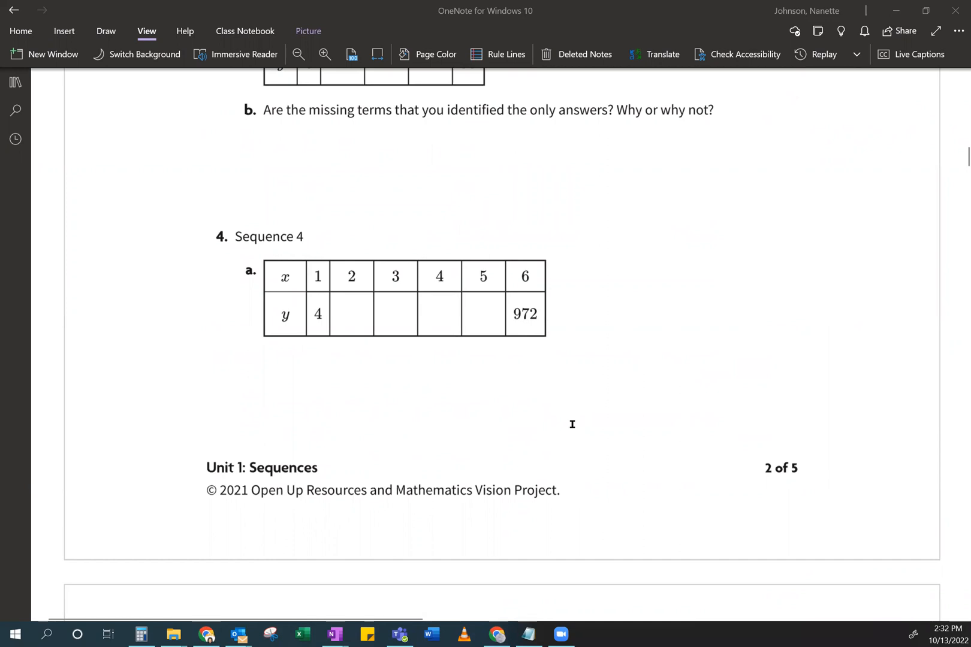
left_click_drag(594, 260, 603, 288)
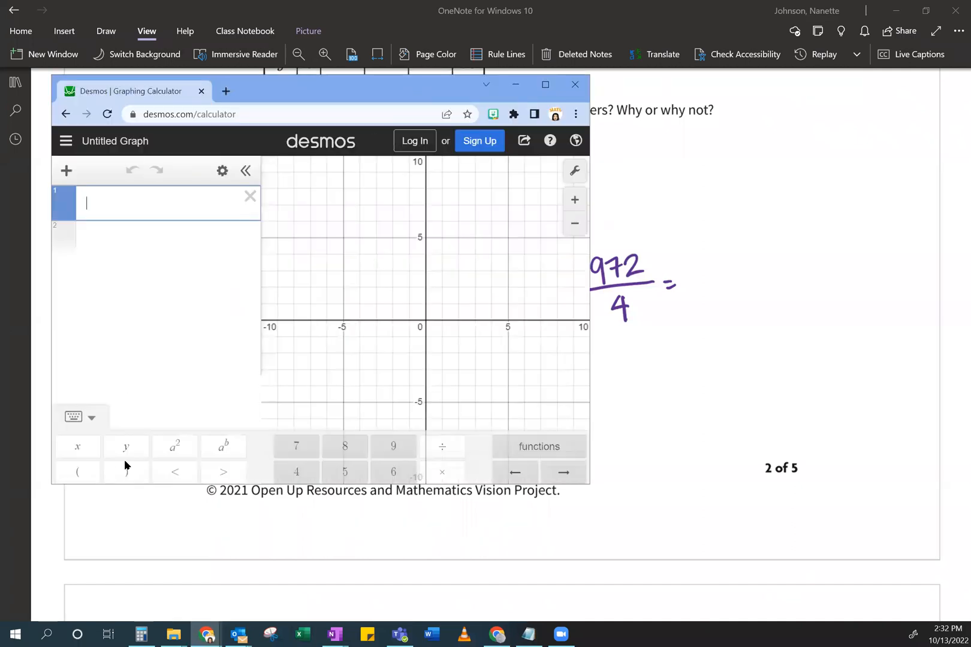
type("972/4")
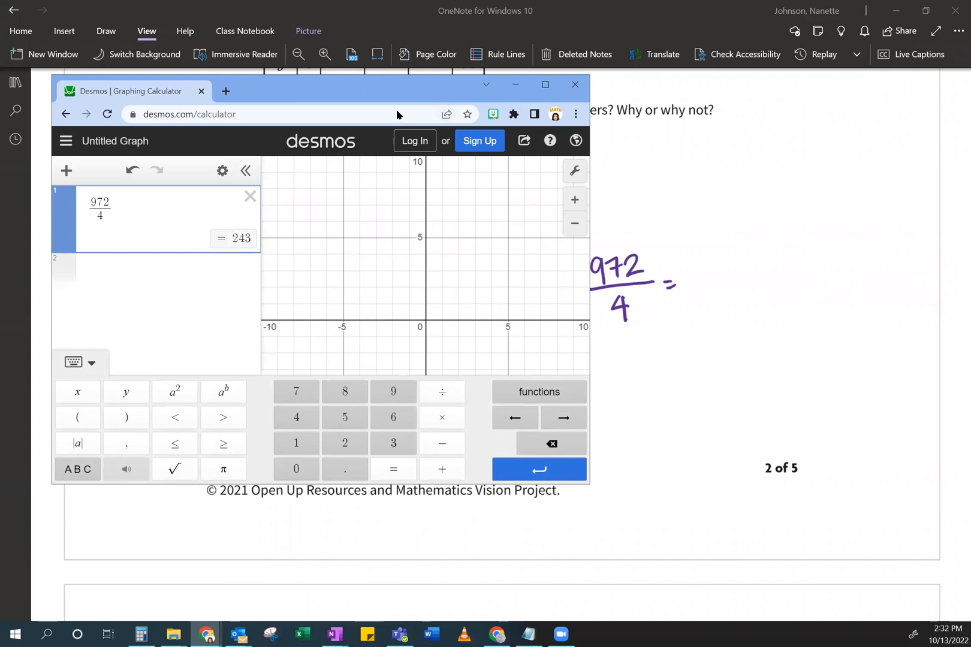
mouse_move(281, 91)
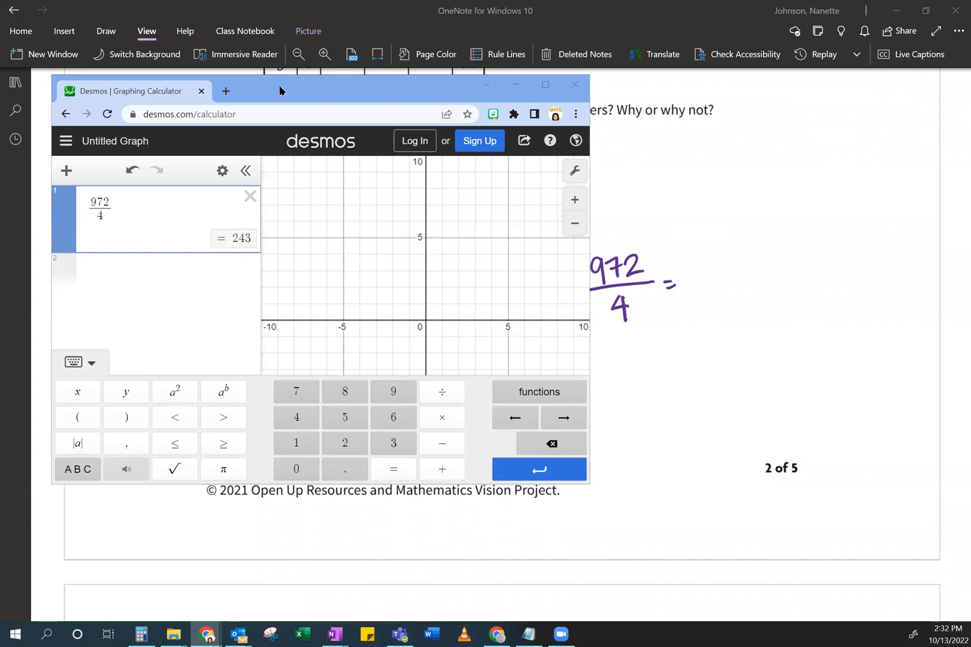
left_click(574, 83)
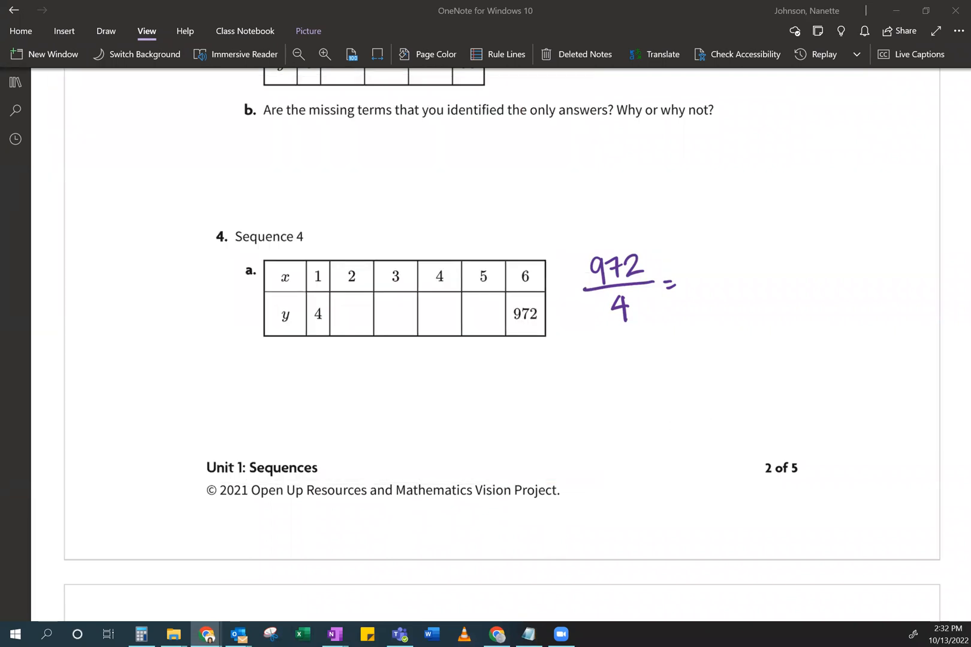
Write 243 after 972/4, draw five pink jump arcs, and label them '5 jumps'
type("2")
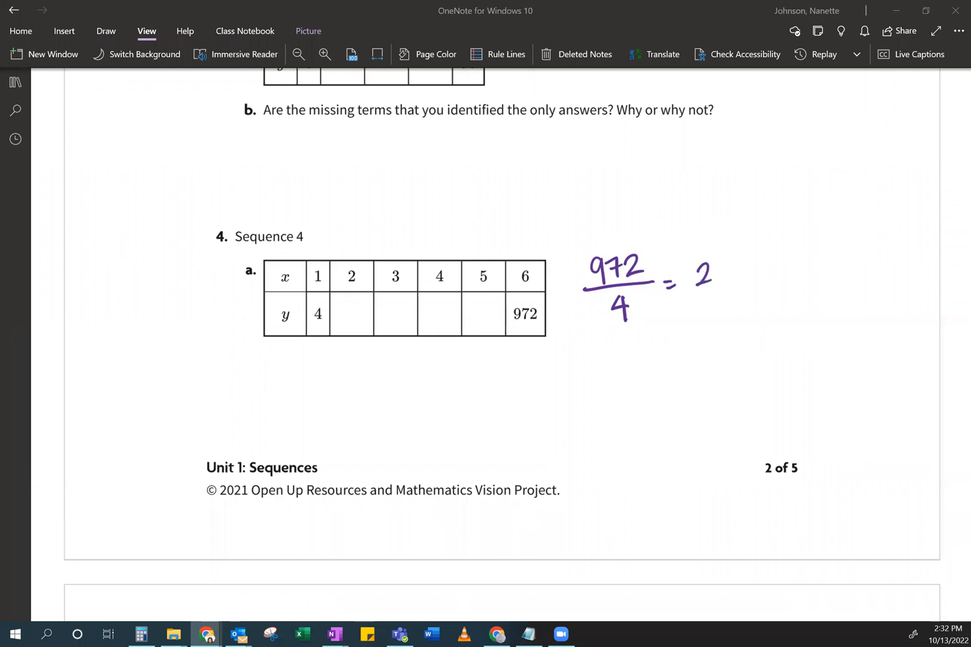
type("43")
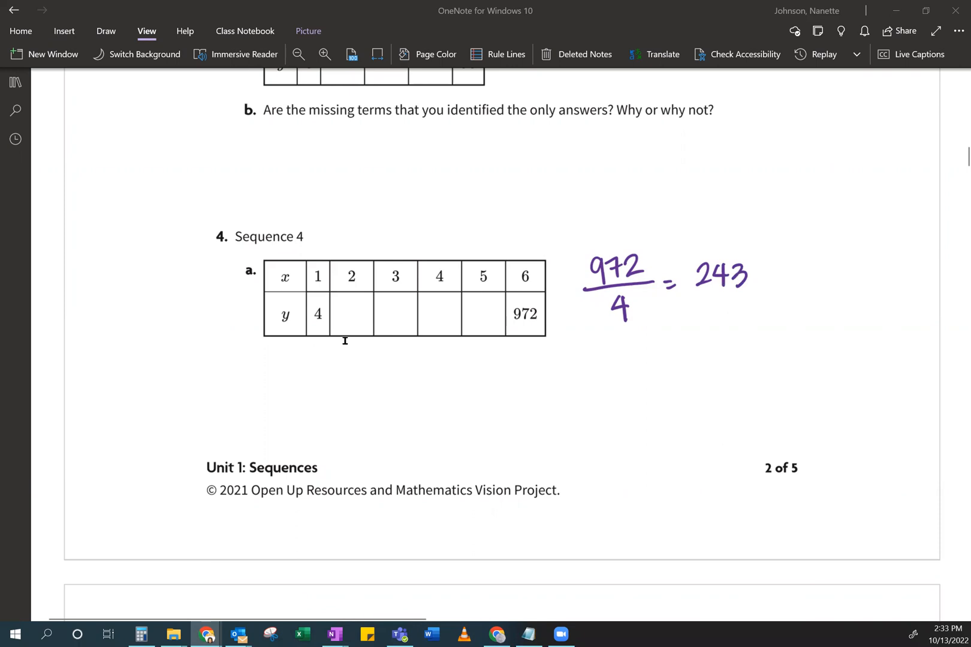
mouse_move(443, 340)
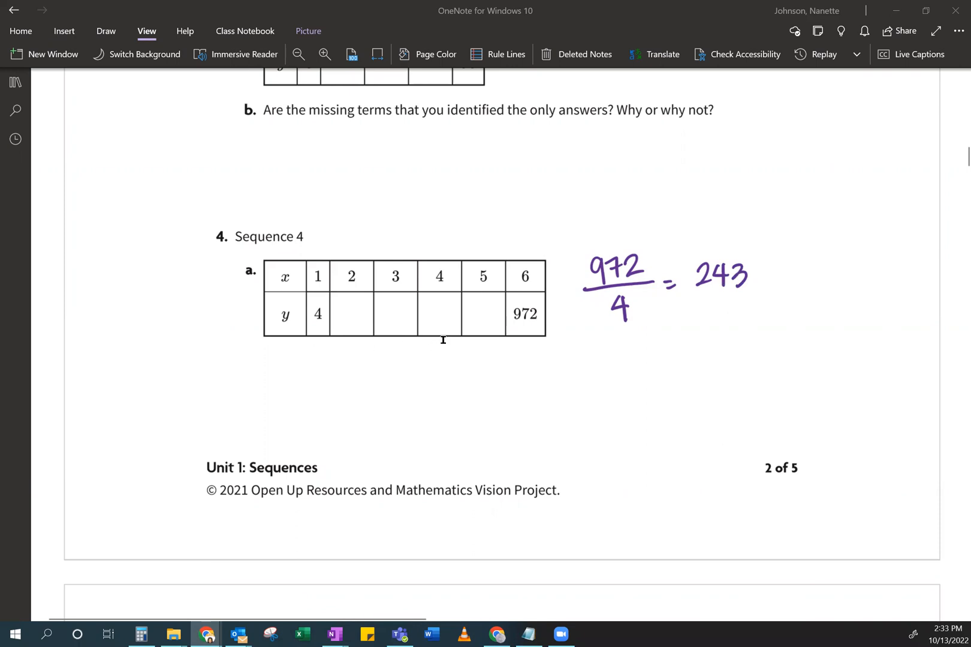
mouse_move(549, 347)
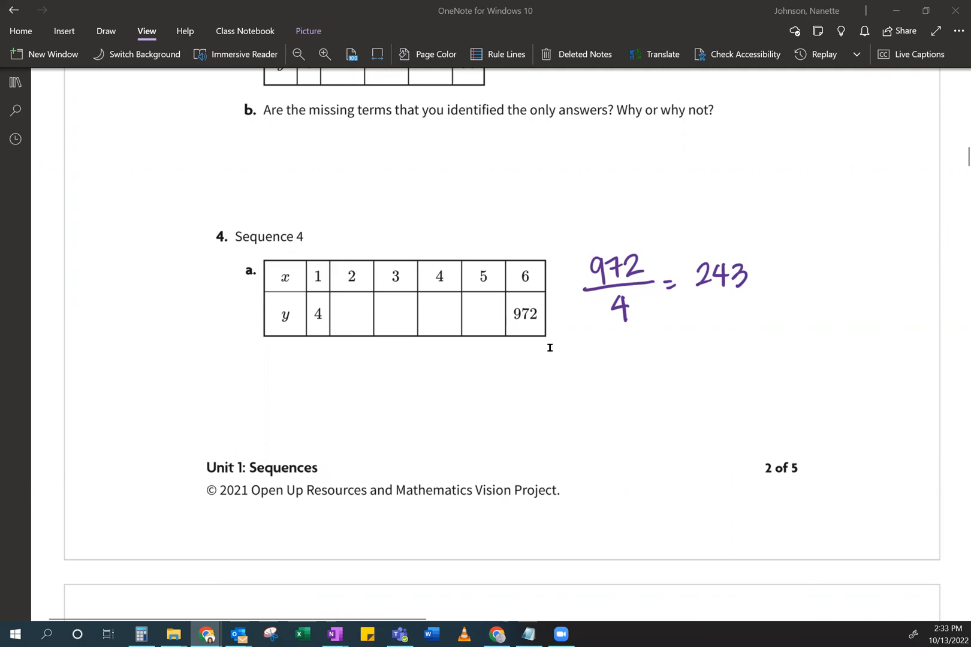
left_click_drag(316, 340, 352, 341)
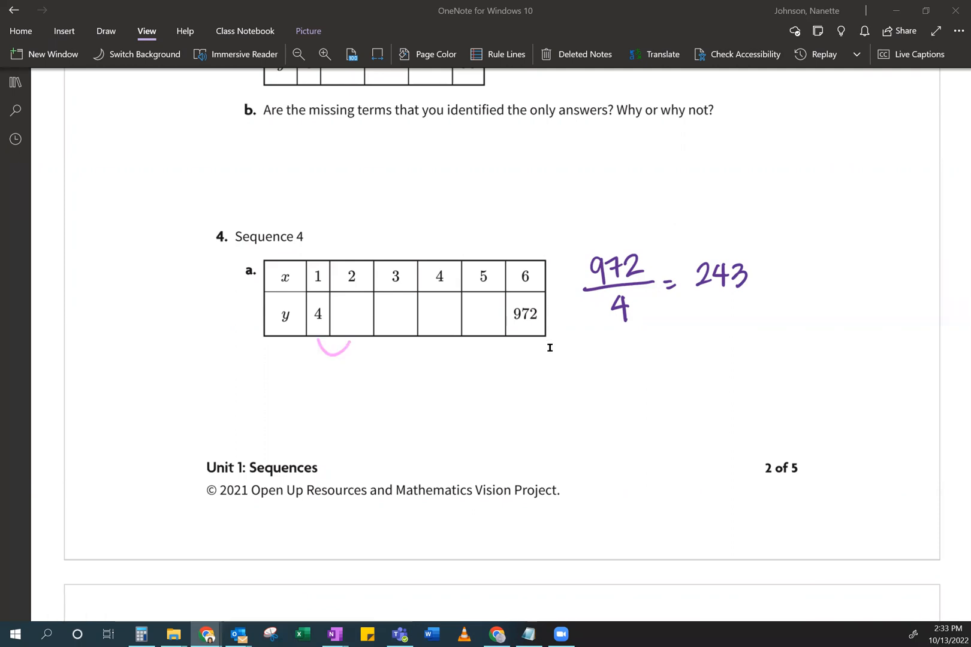
left_click_drag(350, 347, 433, 346)
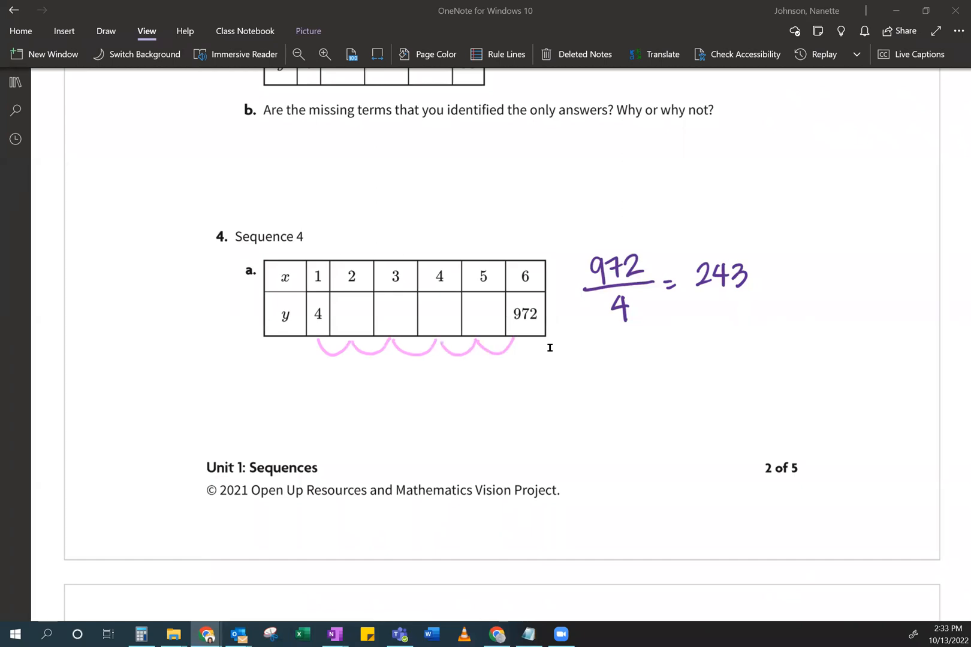
left_click_drag(396, 387, 430, 411)
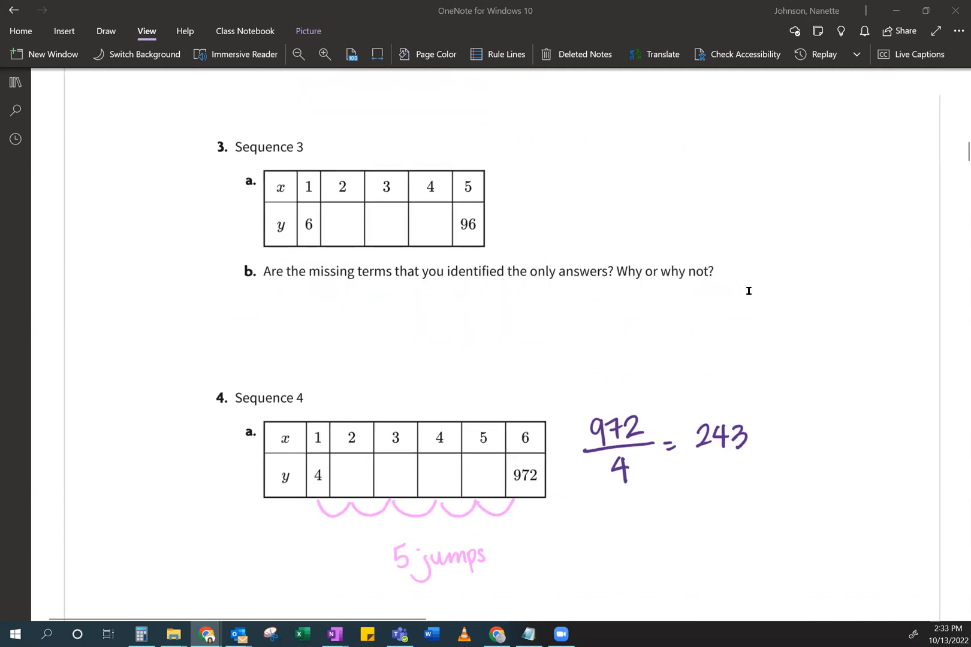
Scroll up to the Sequence 2 example and back down to Sequence 4
scroll("up", 3)
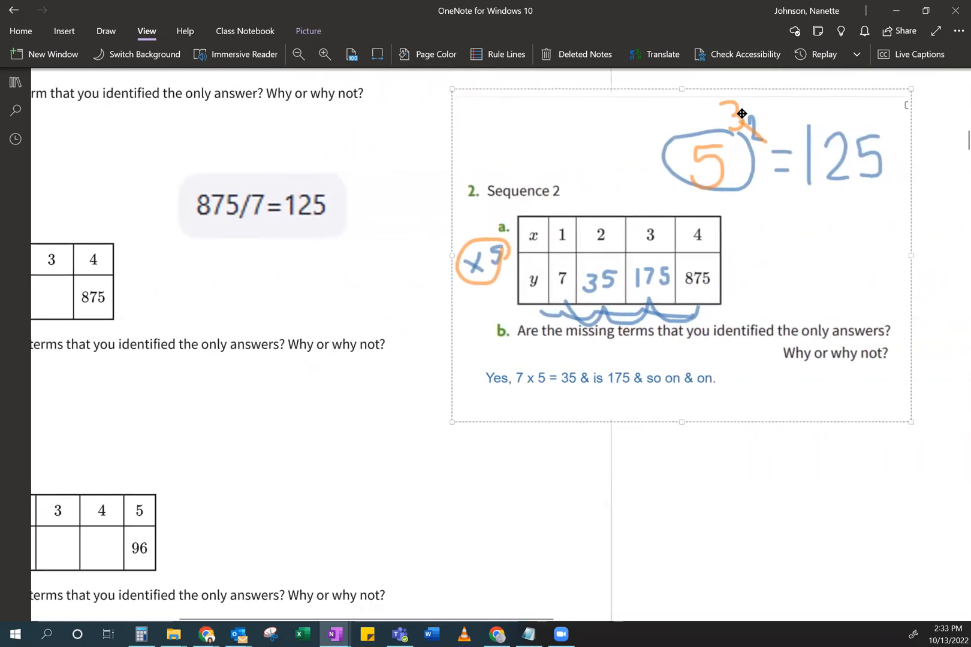
mouse_move(870, 181)
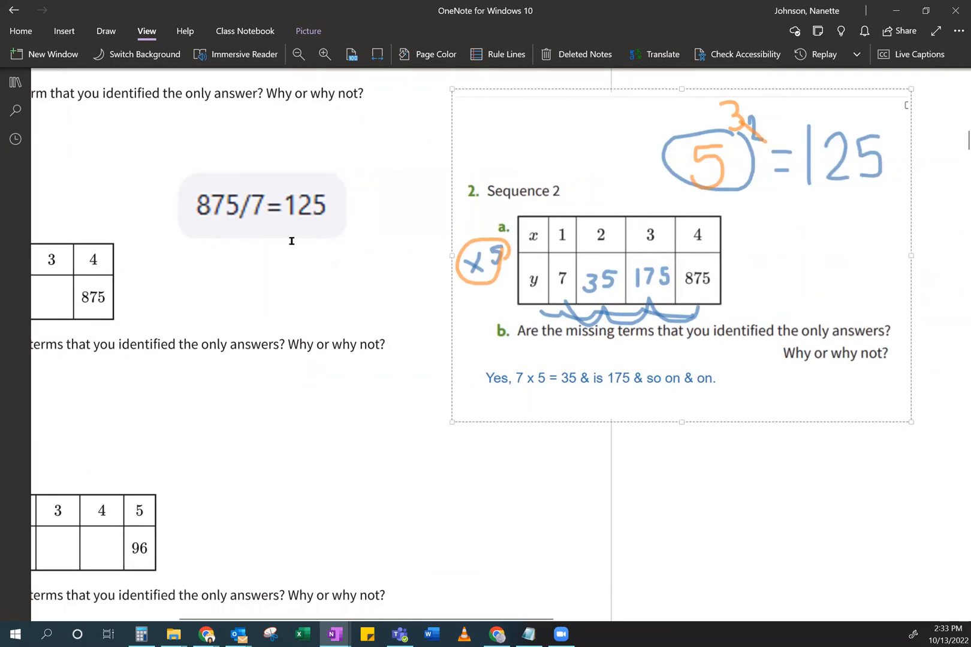
mouse_move(301, 217)
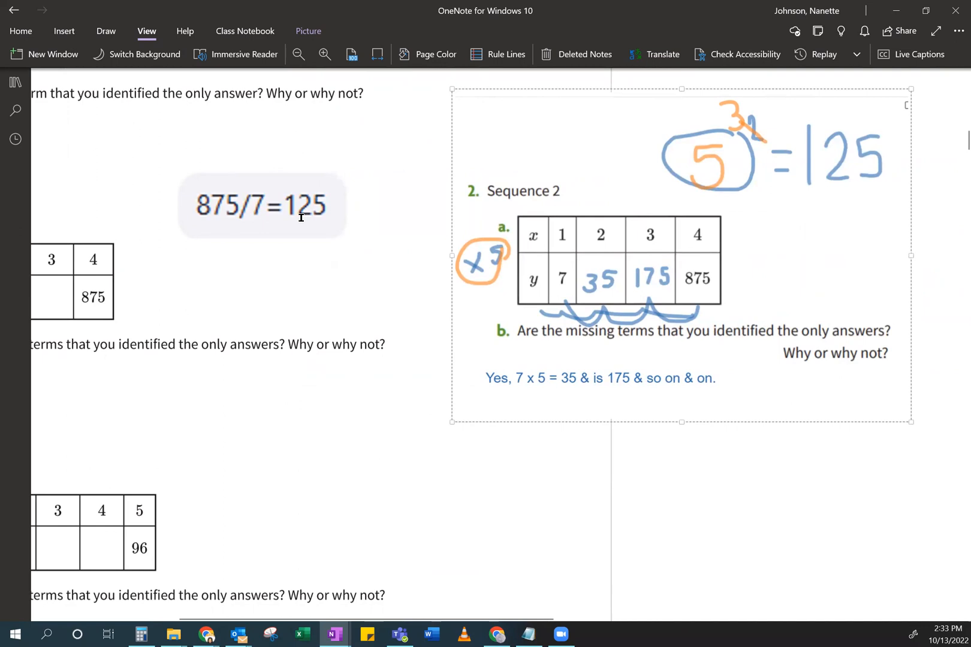
mouse_move(719, 138)
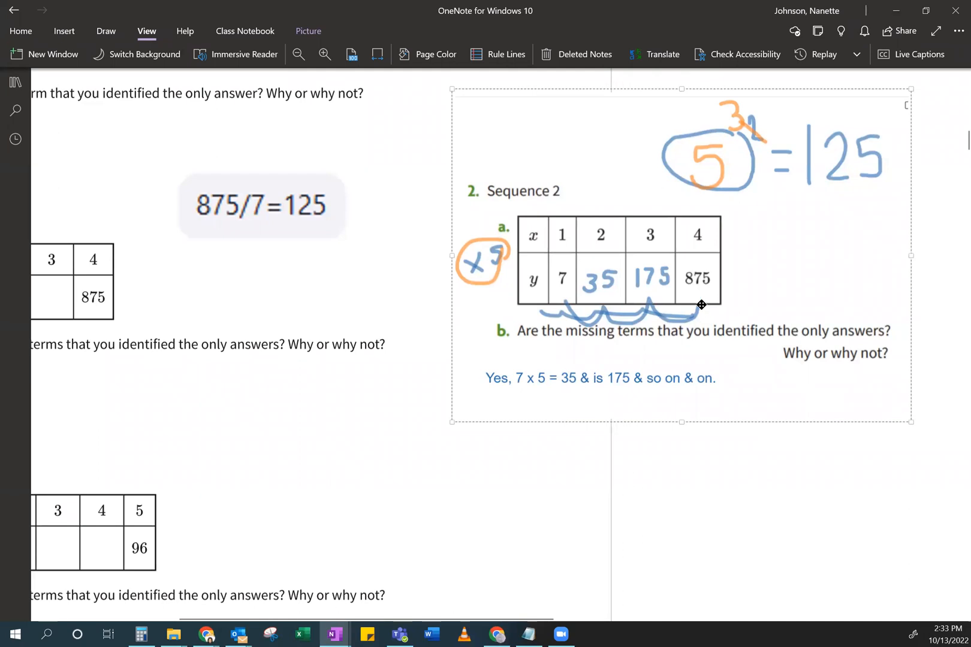
scroll("down", 3)
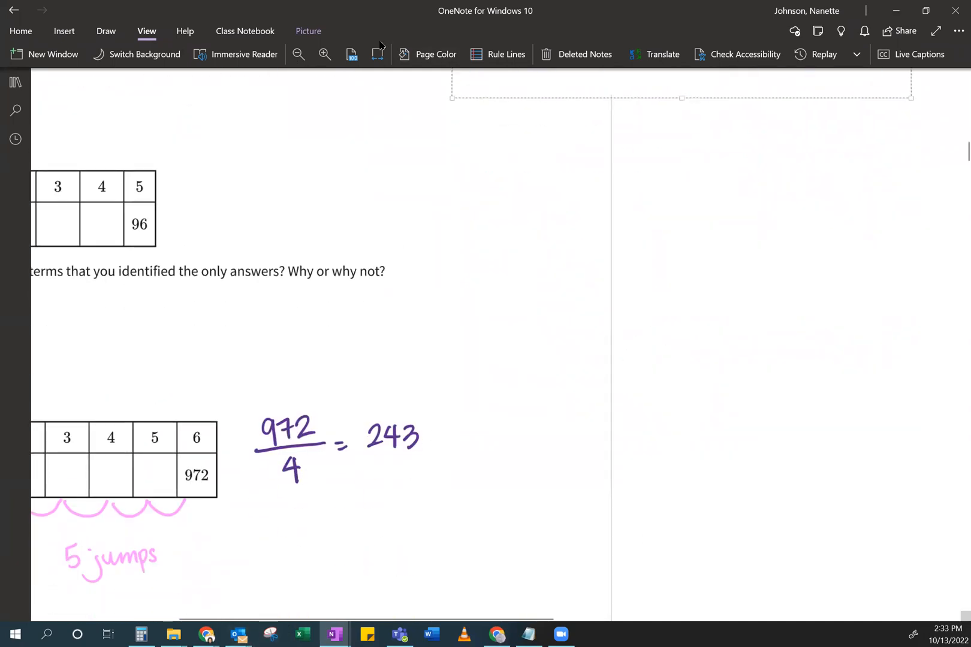
Handwrite an empty box to the power 5 equals 243 below the division
left_click(298, 54)
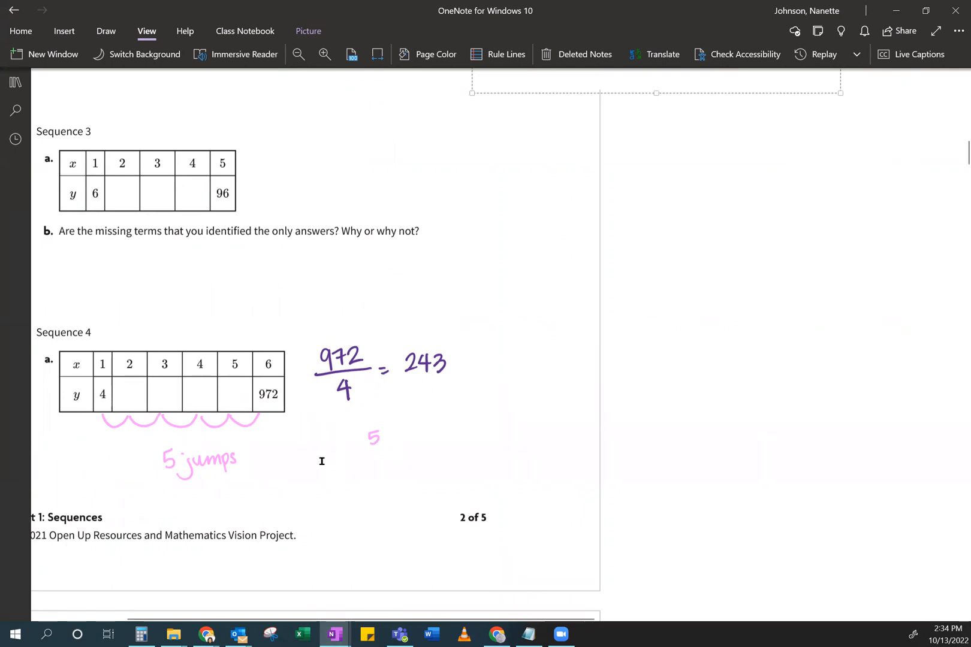
mouse_move(381, 446)
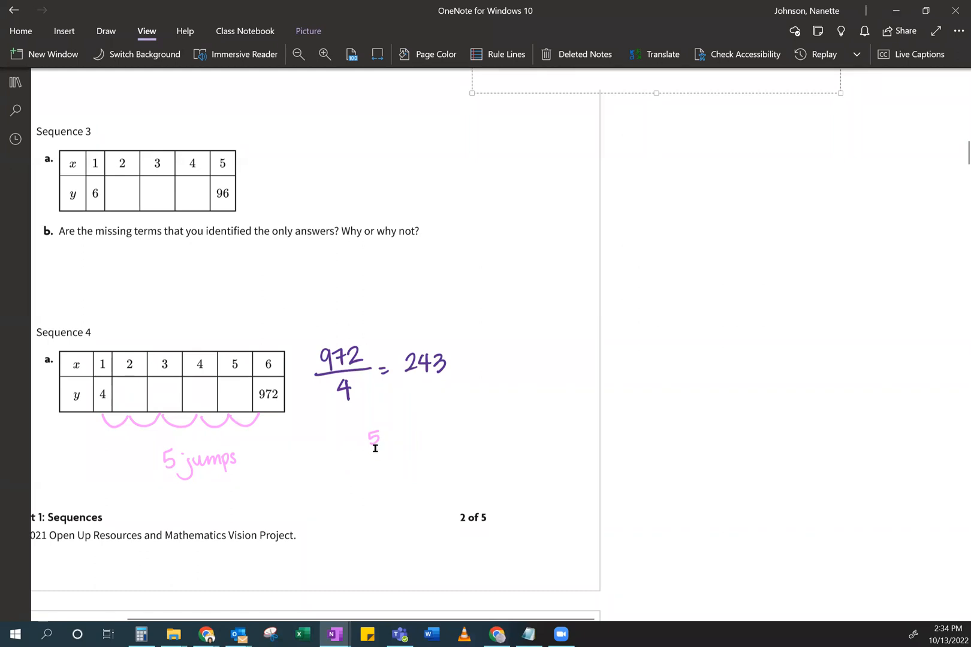
mouse_move(381, 447)
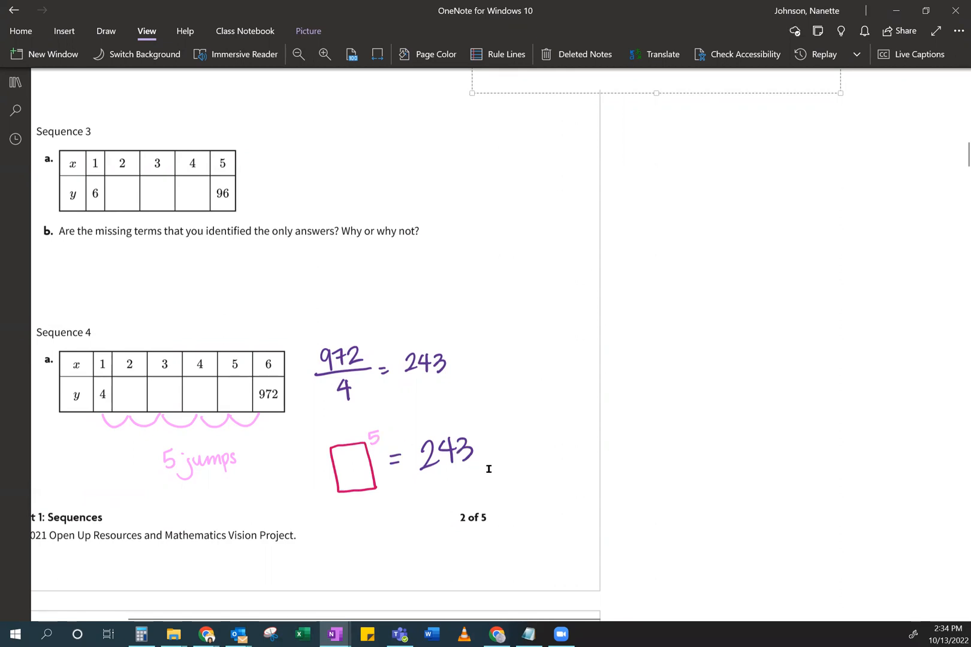
mouse_move(488, 469)
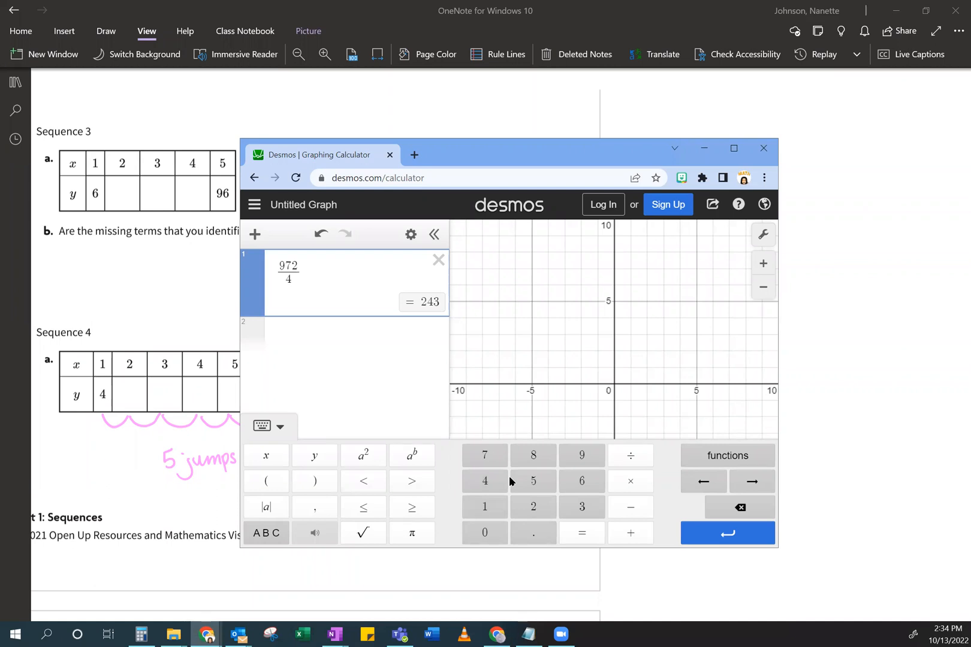
mouse_move(535, 508)
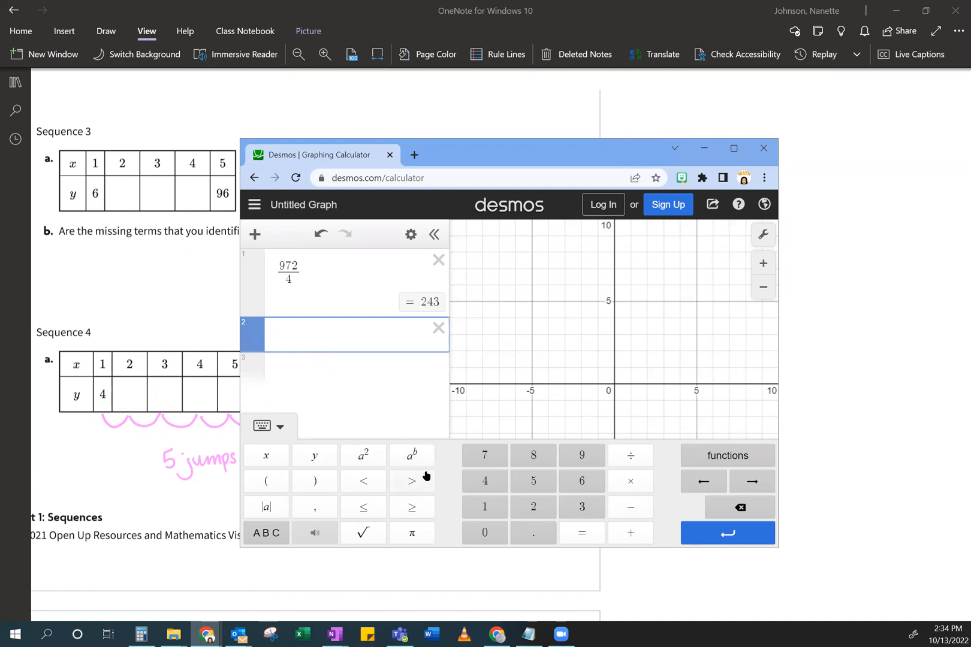
mouse_move(502, 485)
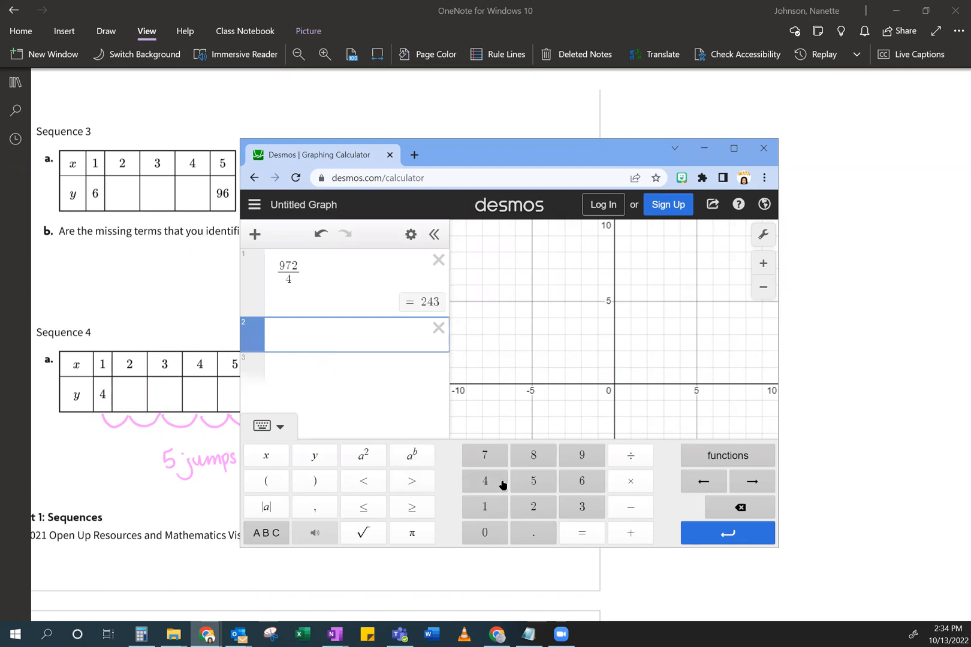
mouse_move(522, 493)
type("5")
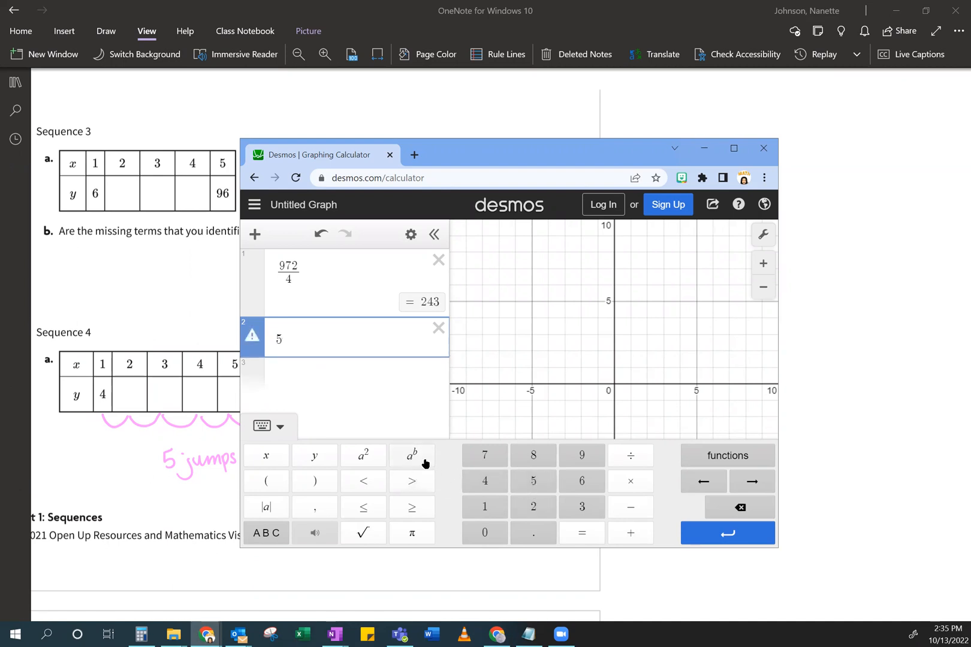
Test trial powers in Desmos: 5^5 = 3125, then start entering 2^5
left_click(533, 481)
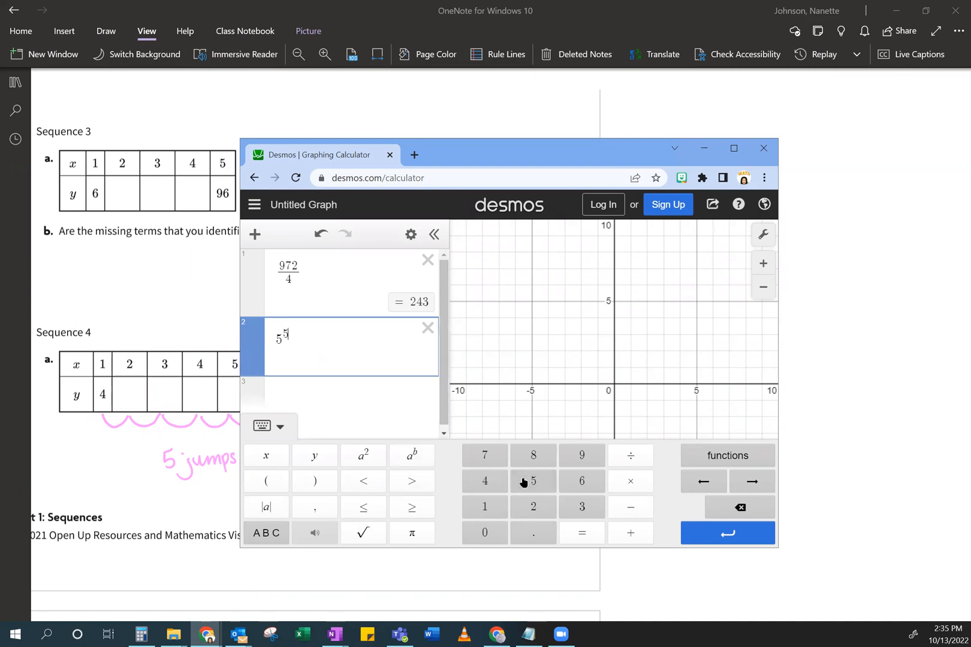
left_click(533, 482)
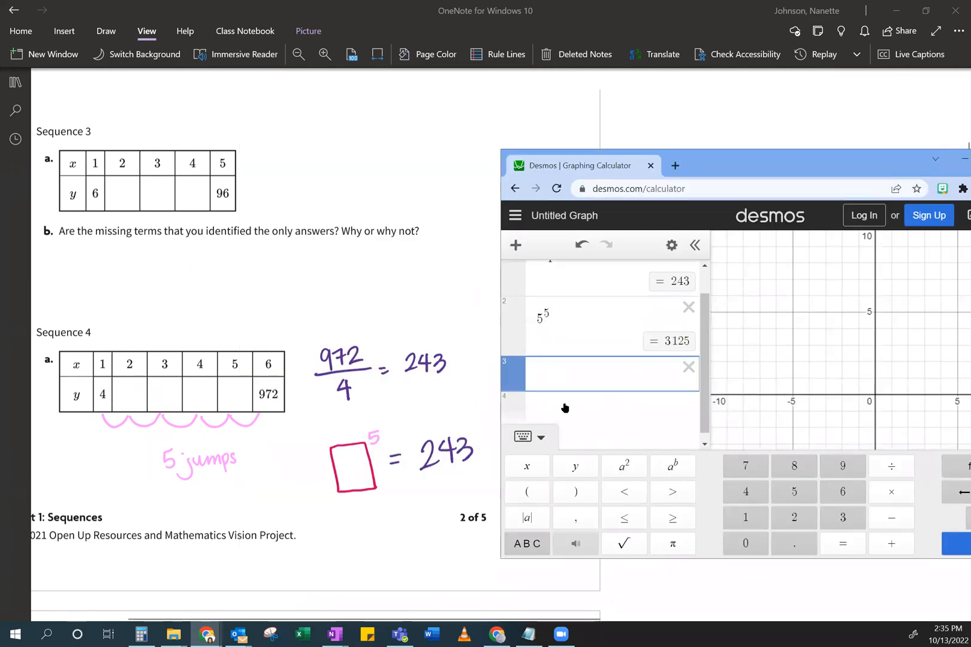
type("2")
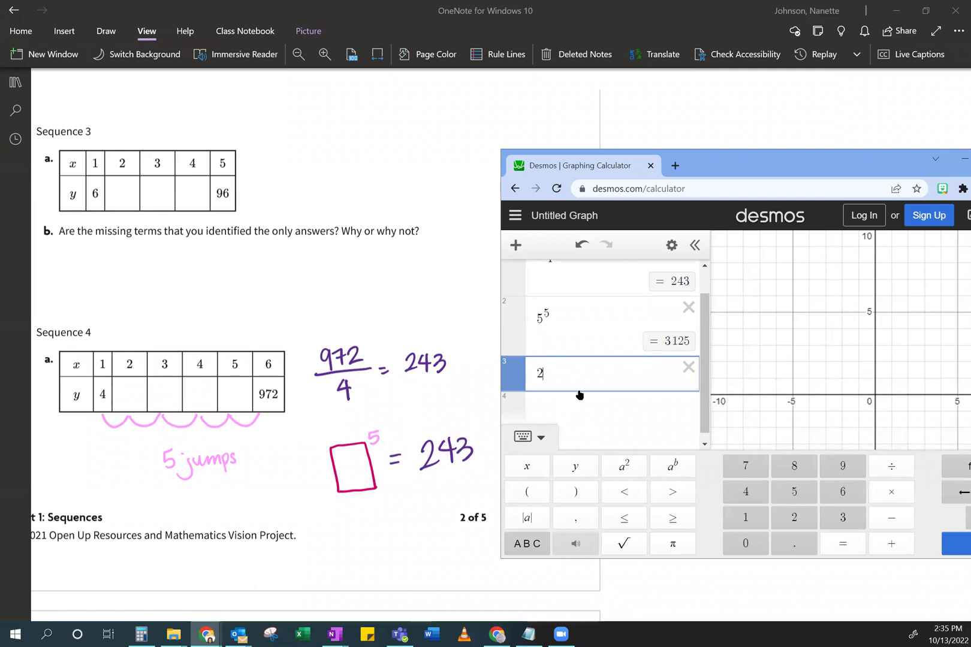
mouse_move(671, 466)
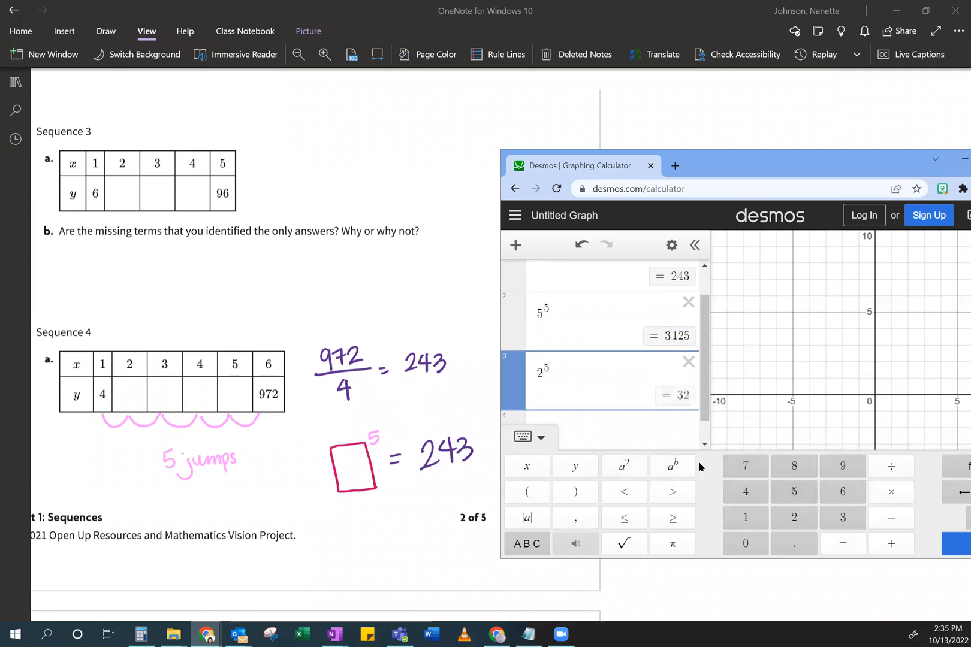
mouse_move(684, 414)
type("3^5")
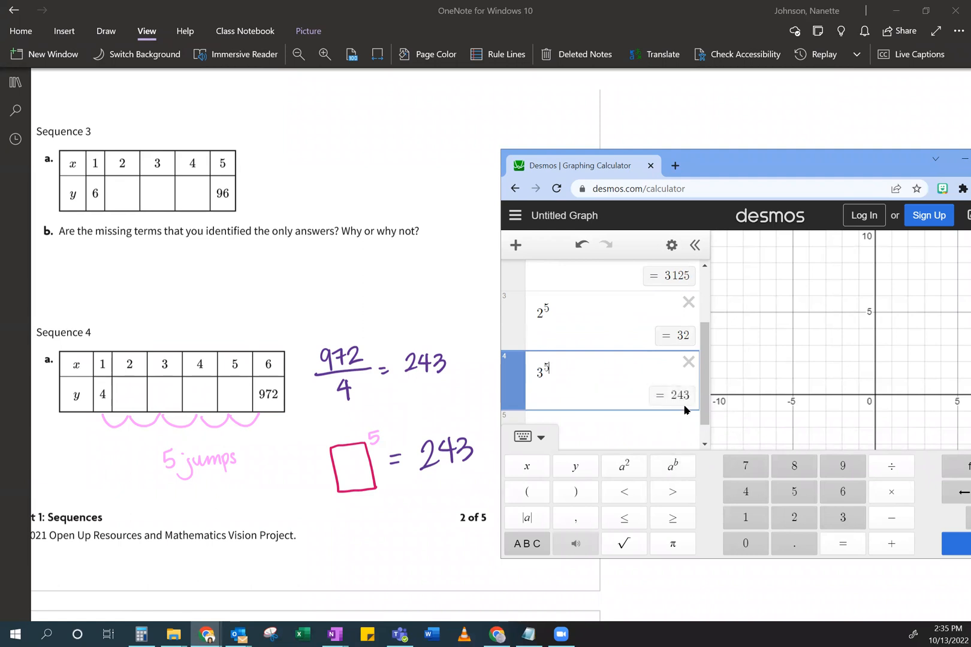
mouse_move(691, 405)
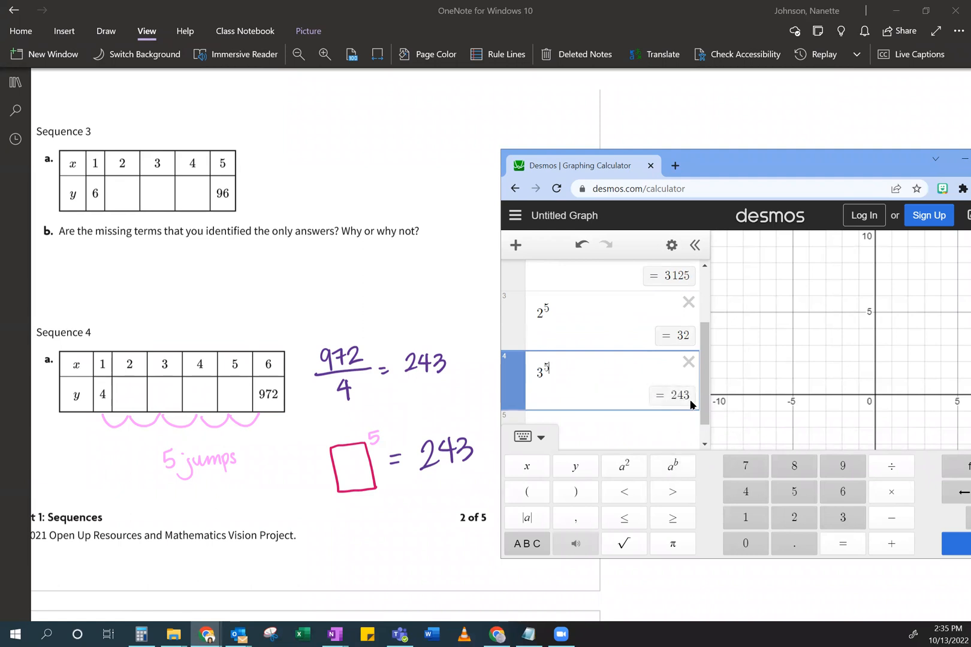
mouse_move(526, 390)
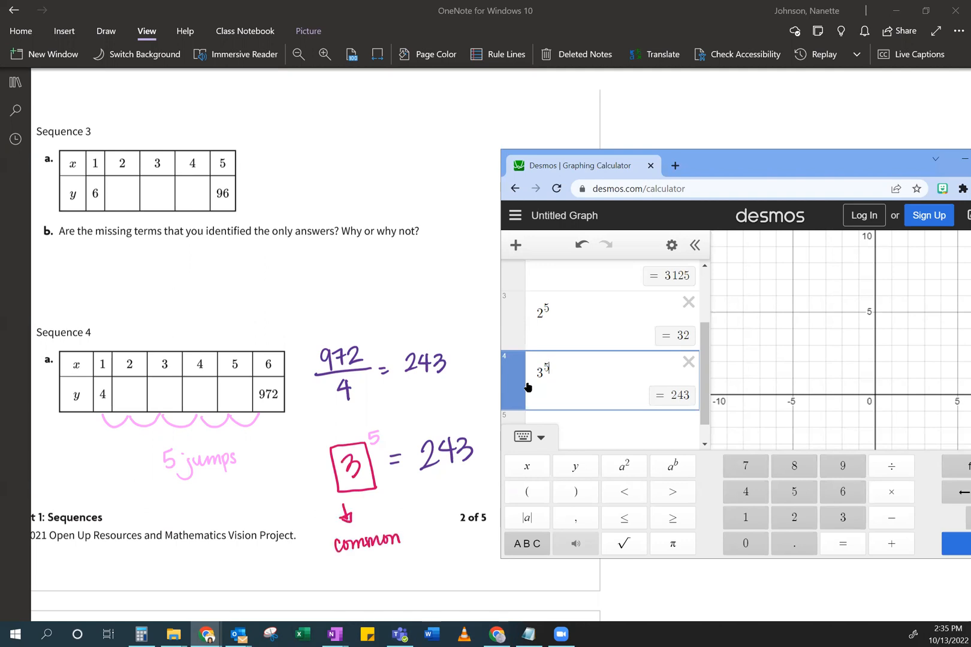
Fill the box with 3, label it 'common ratio', and write ·3 under each jump
type("ratio")
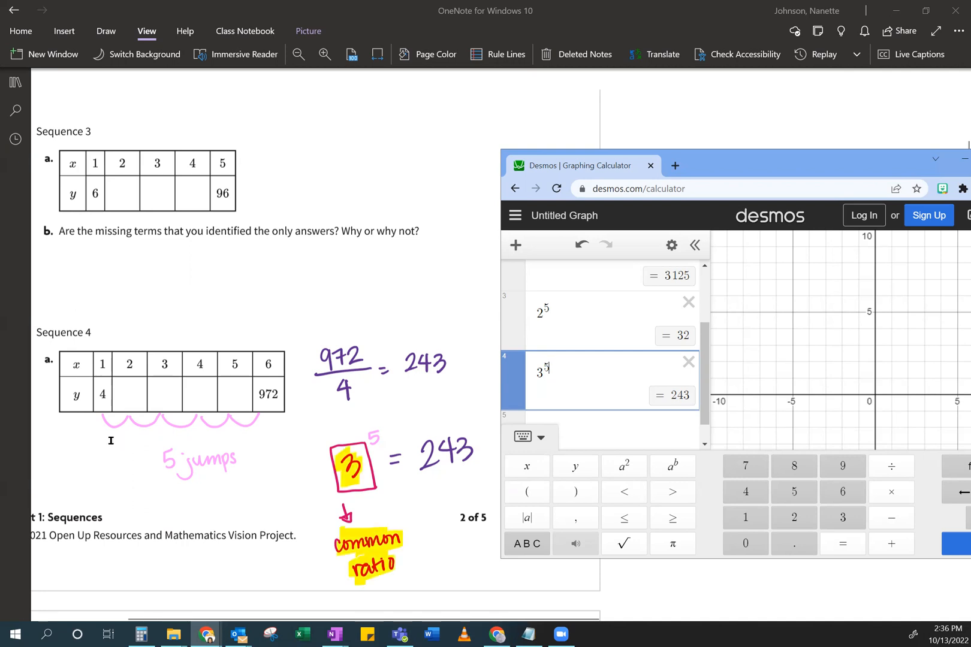
type("3")
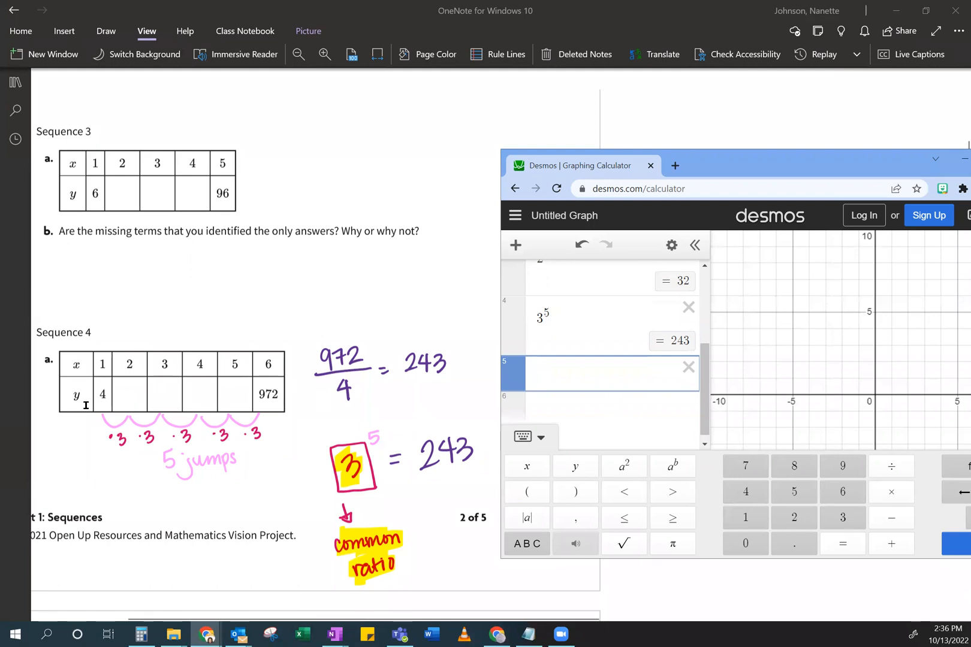
Compute 4·3 = 12 in Desmos for the next Sequence 4 term
type("4")
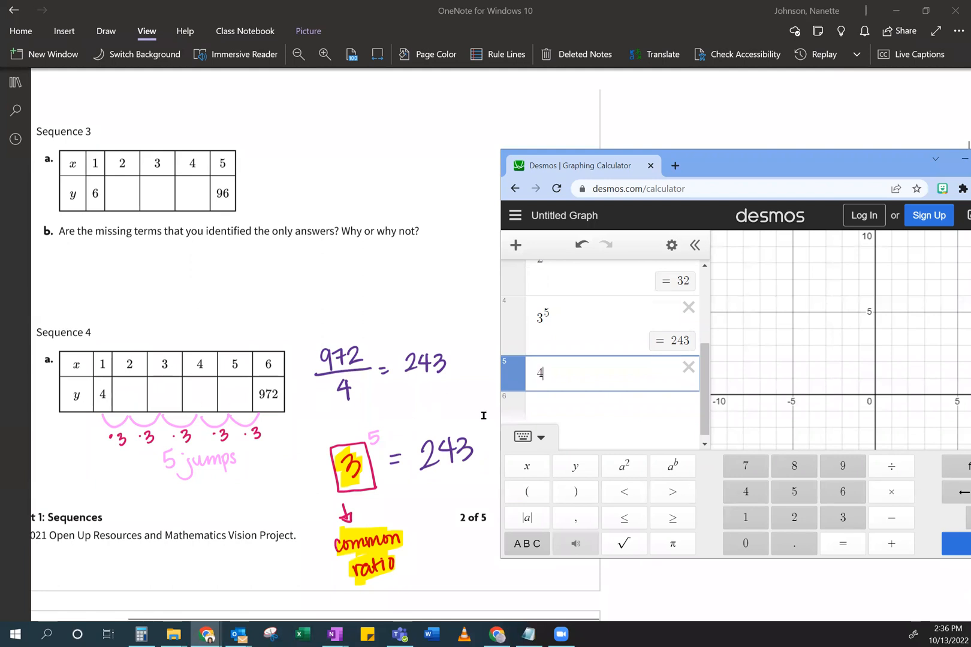
left_click(842, 517)
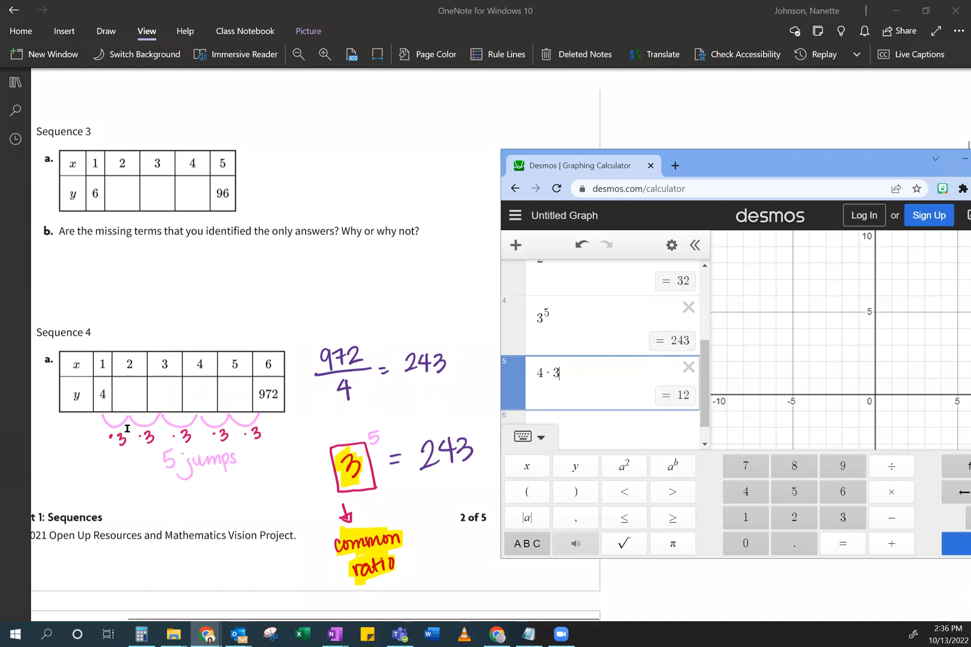
mouse_move(126, 415)
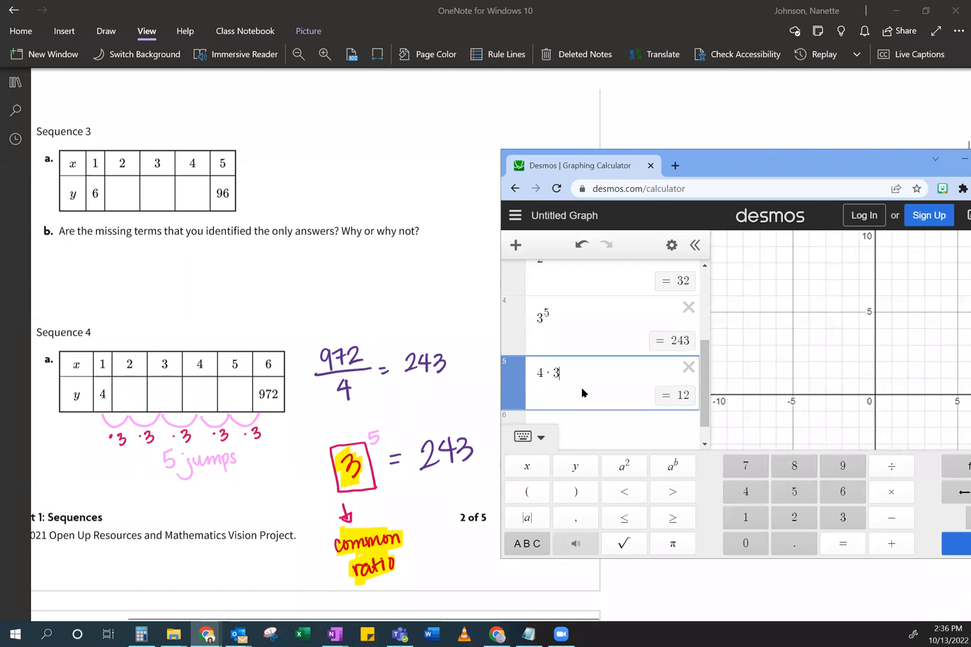
mouse_move(892, 505)
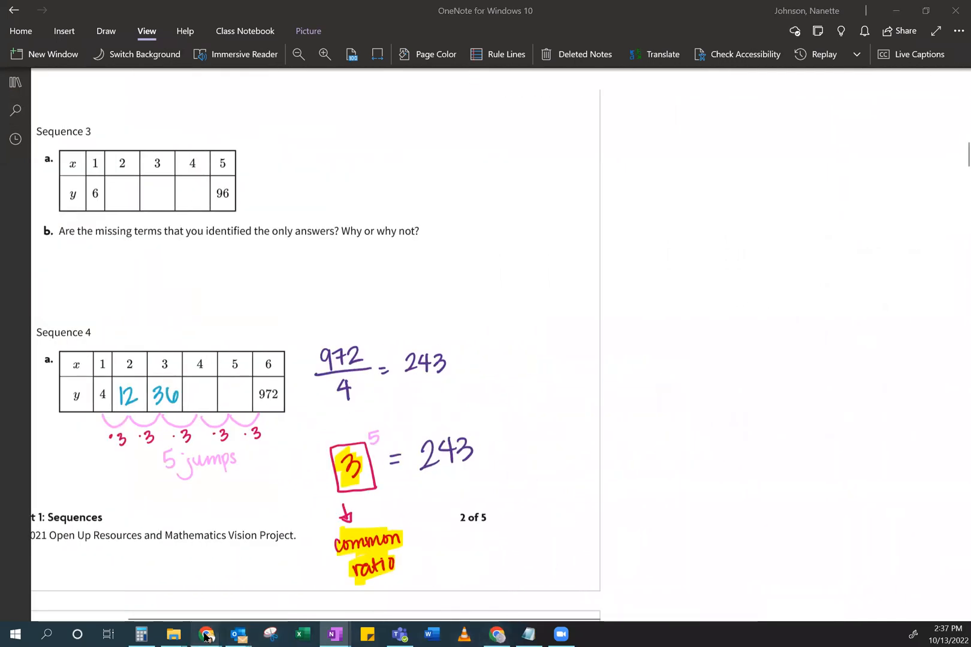
Extend the product to 4·3·3·3·3·3 so Desmos shows 972
left_click(206, 634)
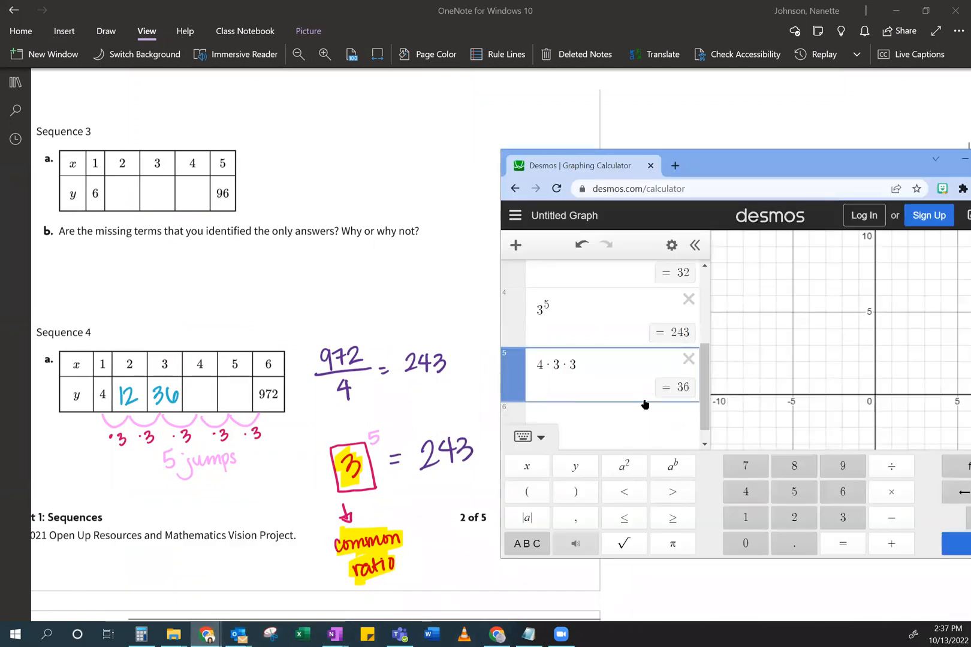
left_click(608, 366)
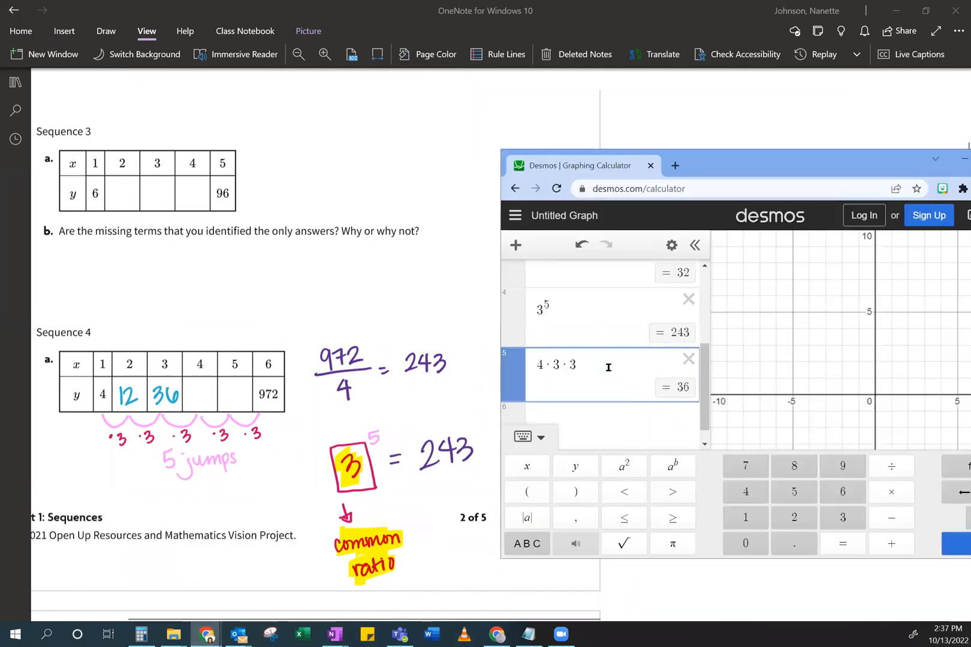
left_click(842, 517)
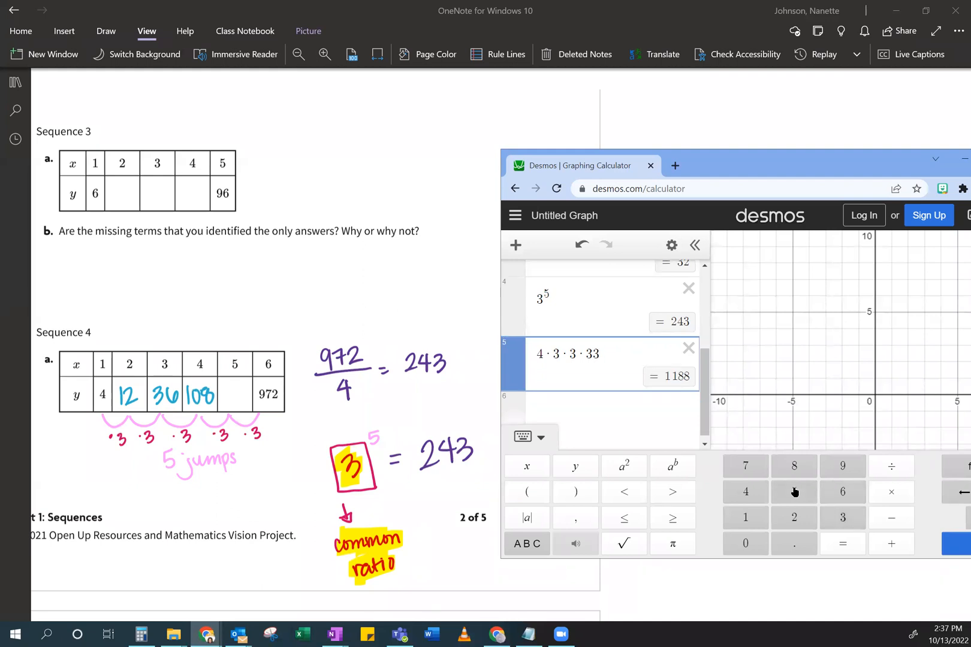
left_click(958, 543)
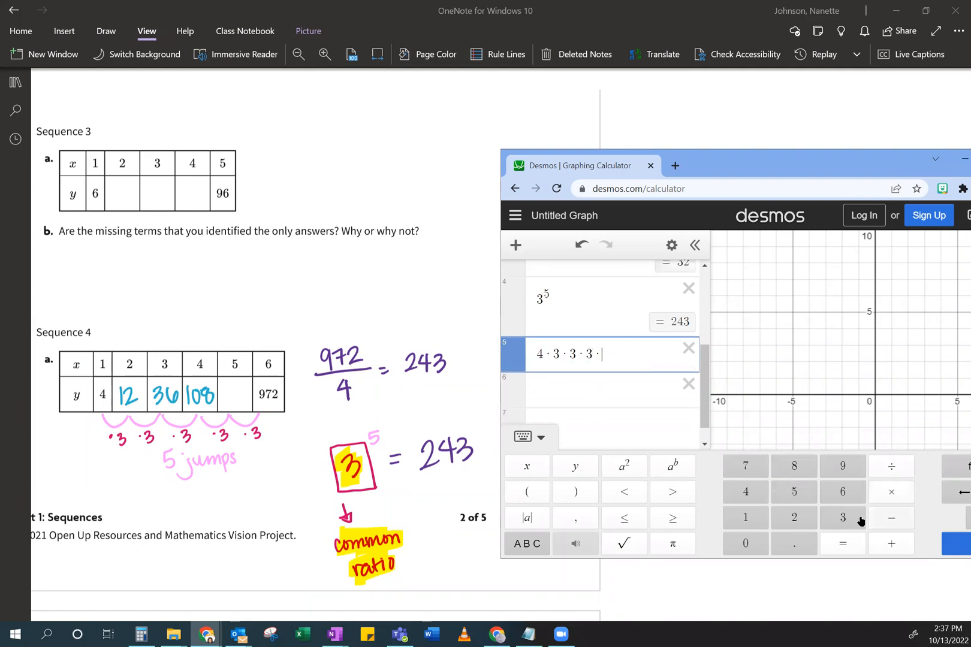
type("3·3")
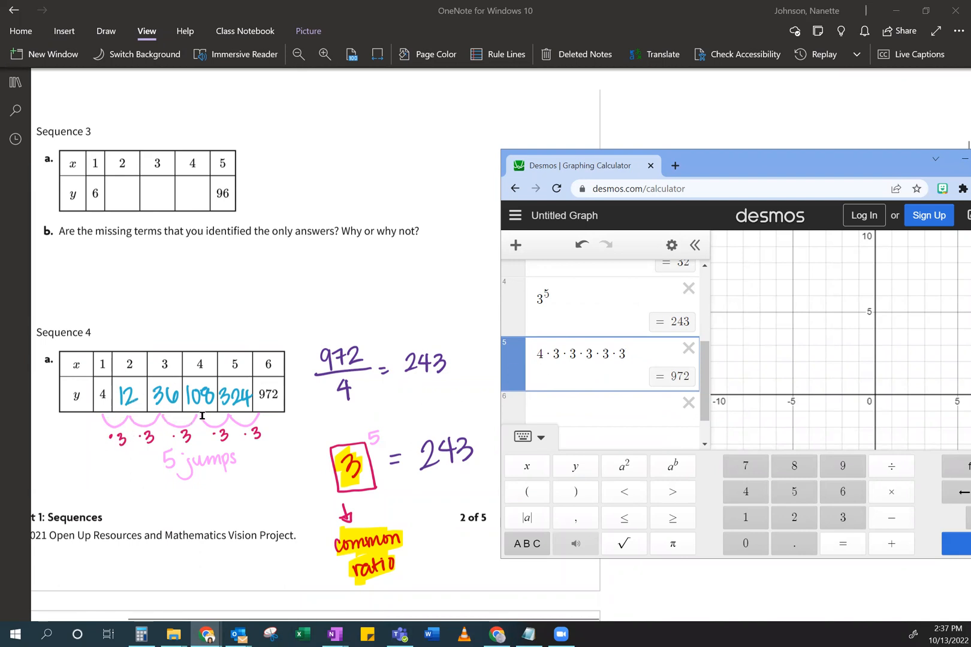
mouse_move(446, 402)
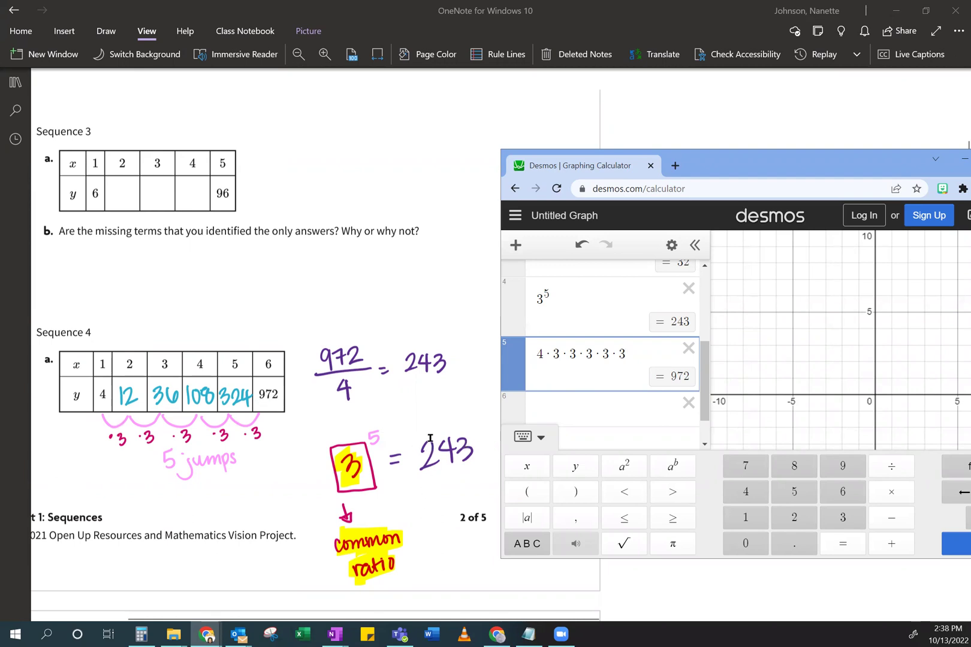
Hide Desmos and handwrite a blue '① Divide' label beside 972/4 = 243
left_click(331, 634)
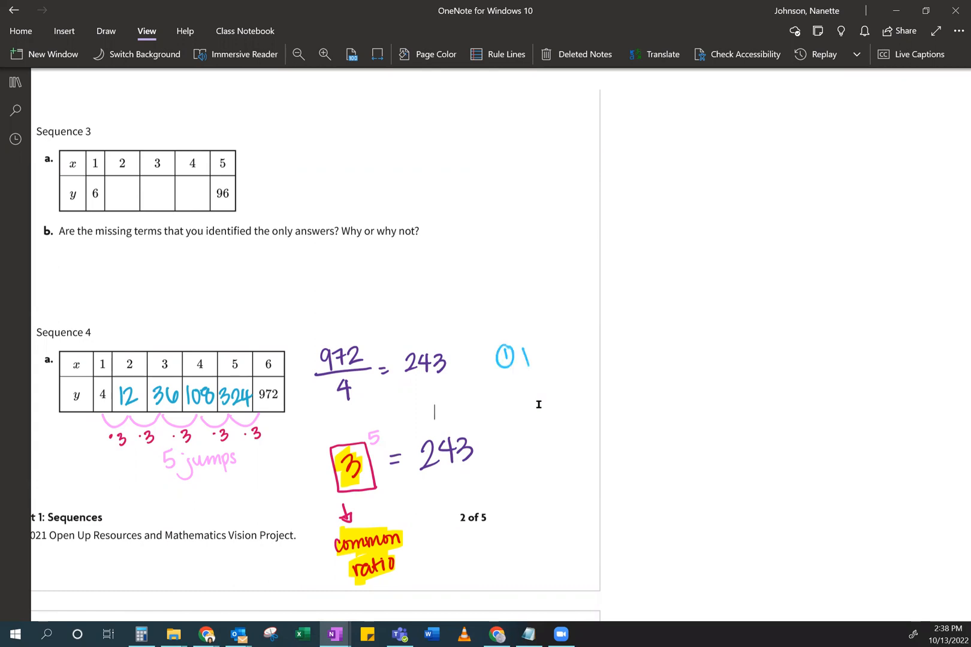
type("Divide")
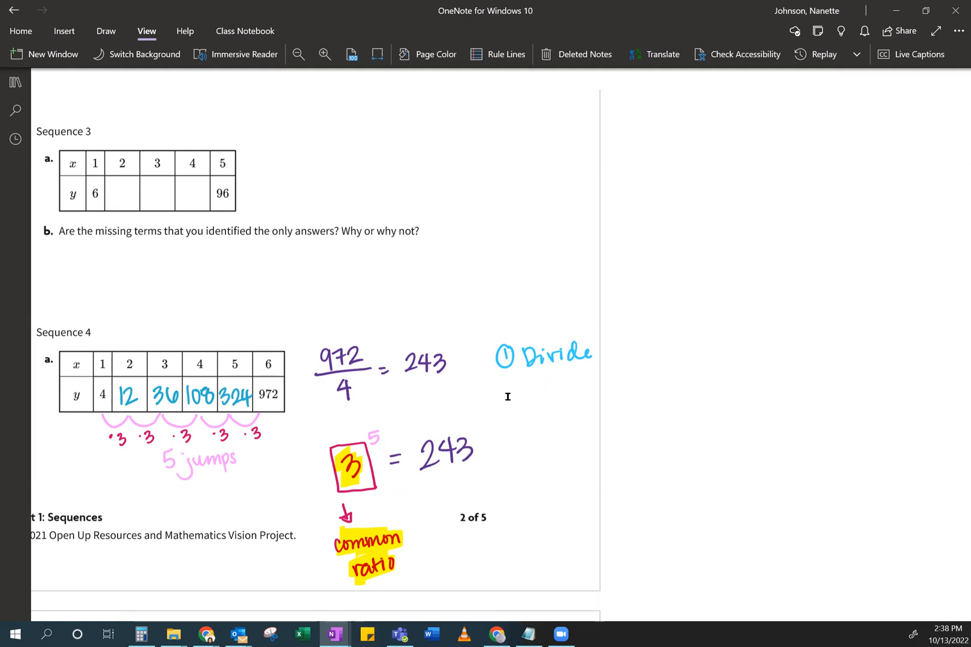
left_click(435, 412)
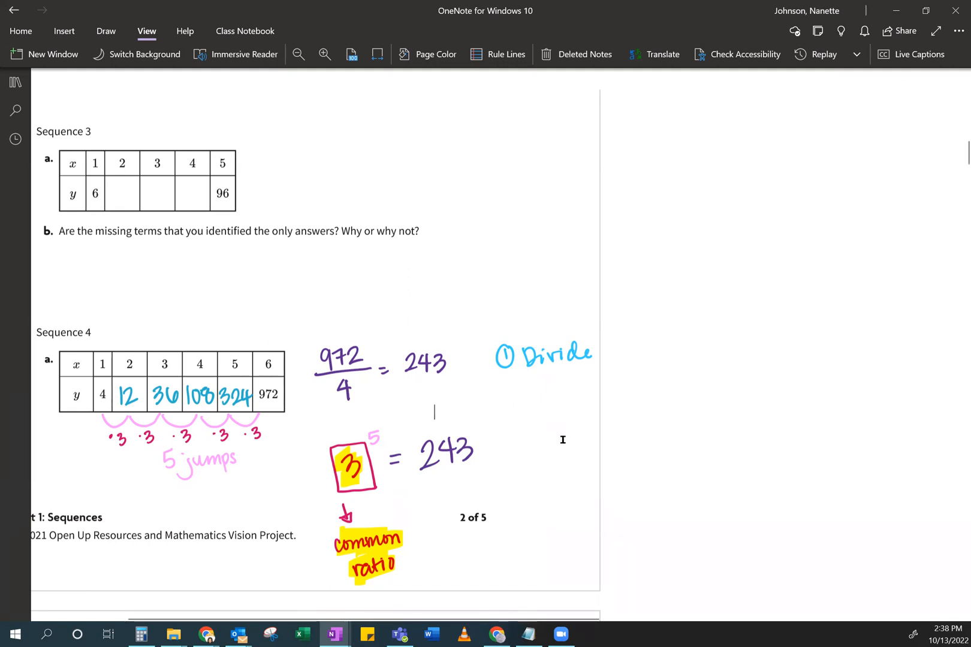
mouse_move(546, 418)
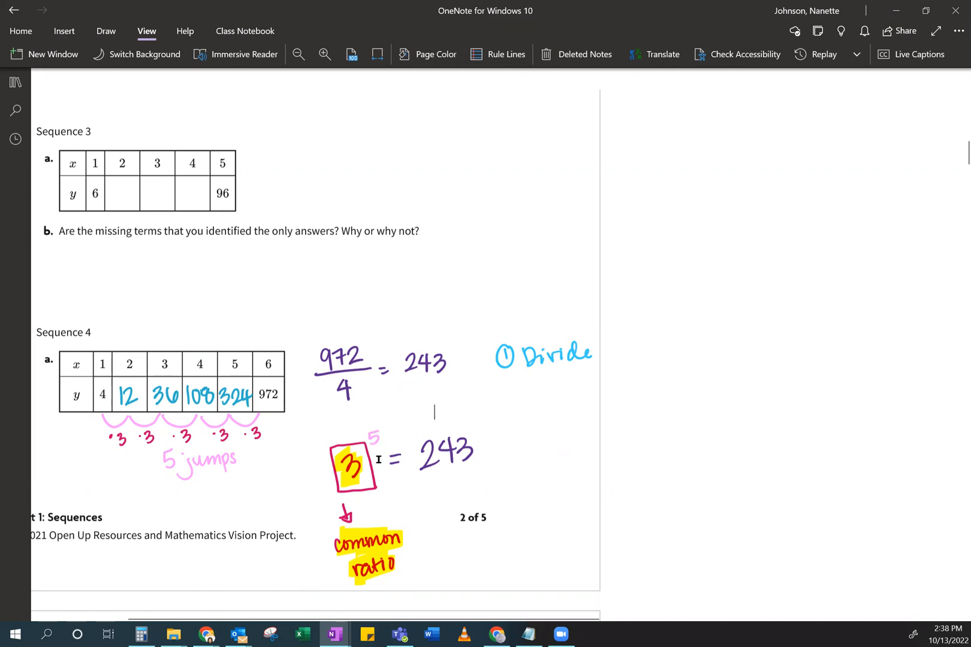
mouse_move(256, 456)
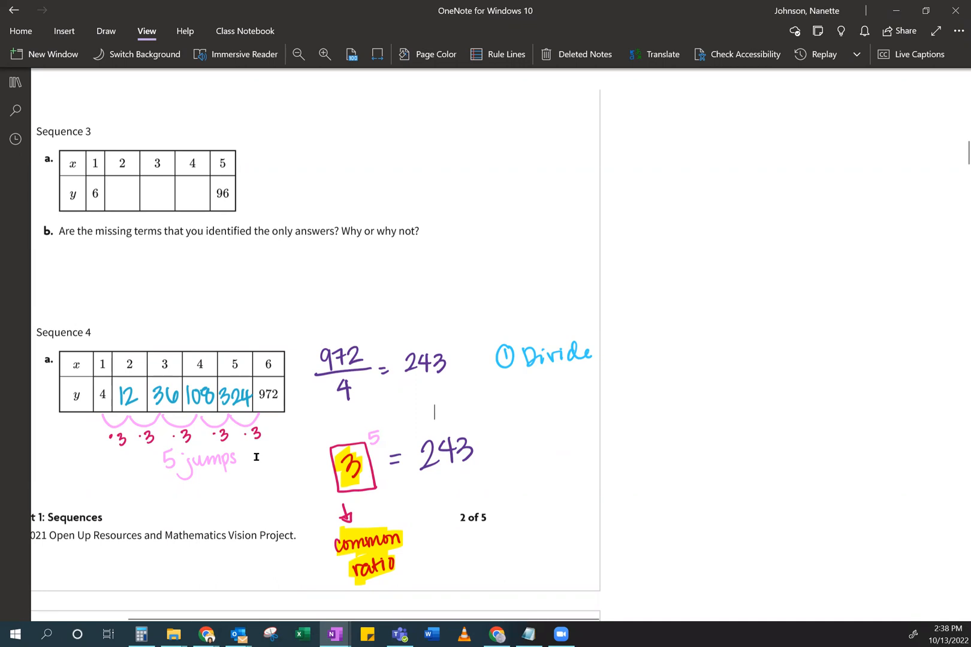
Draw '② eqn' with a box^box = box template, highlighting 5 jumps with an arrow
left_click_drag(507, 442, 551, 422)
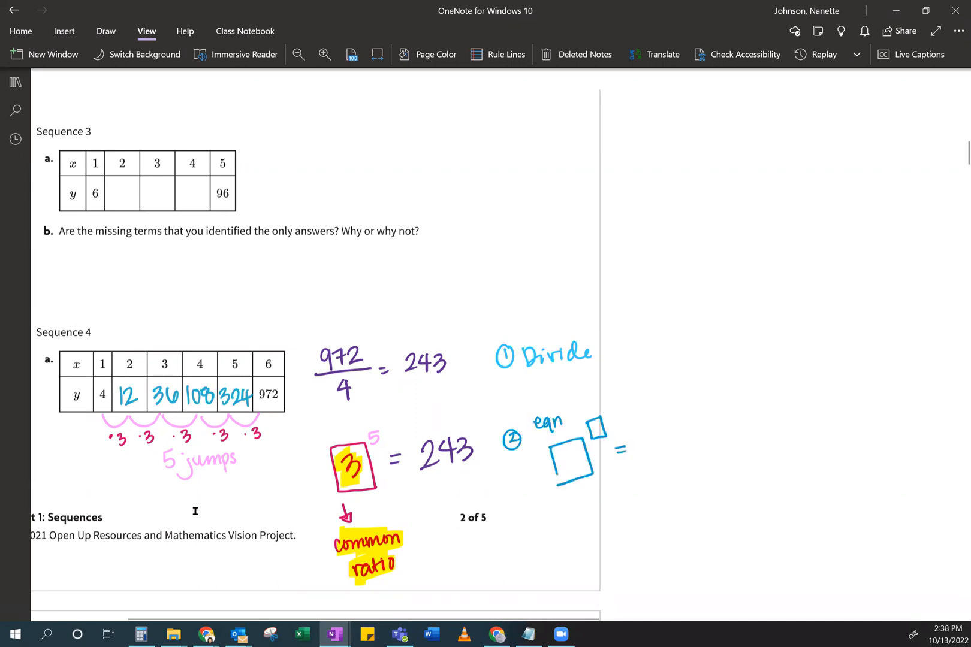
left_click_drag(644, 458, 678, 421)
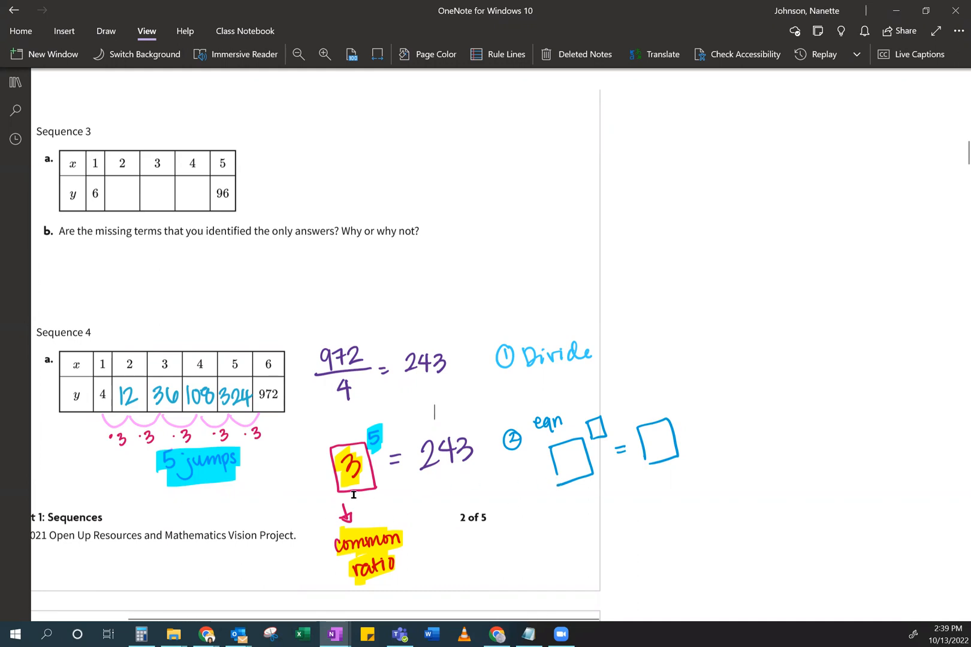
left_click_drag(248, 458, 358, 431)
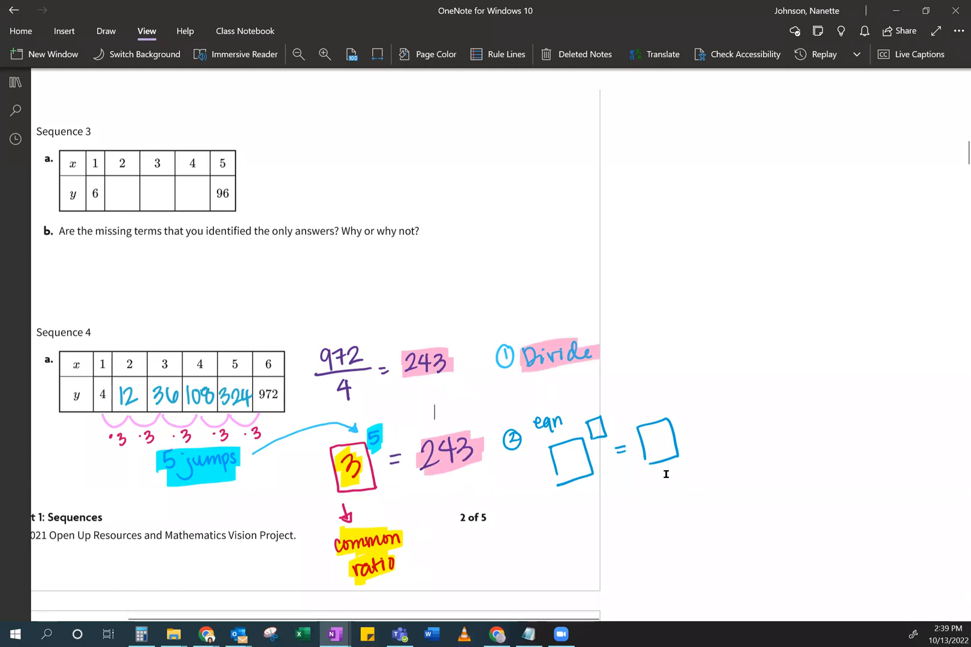
left_click(657, 448)
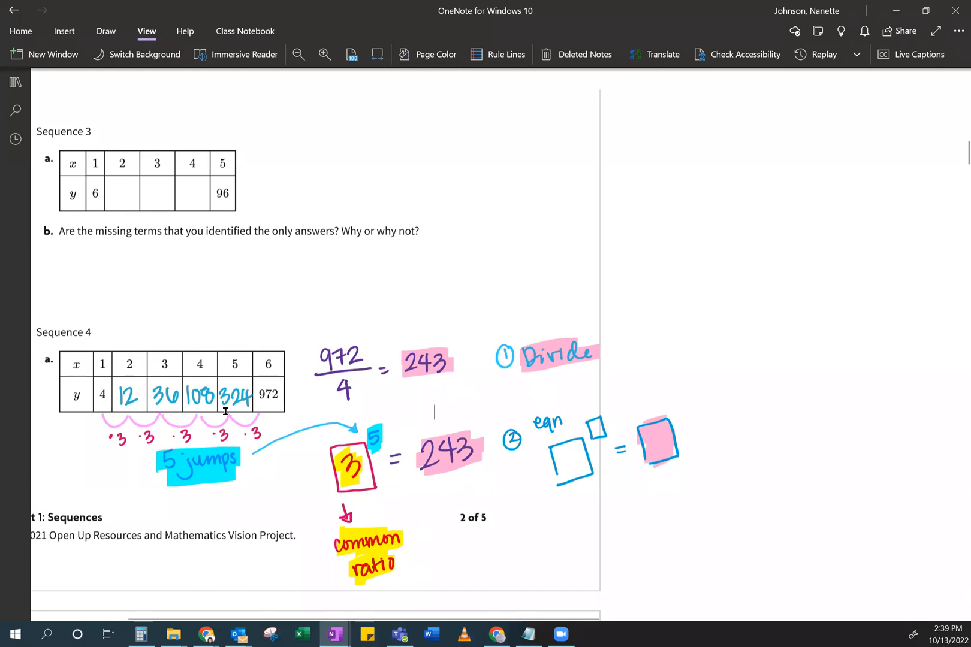
mouse_move(350, 458)
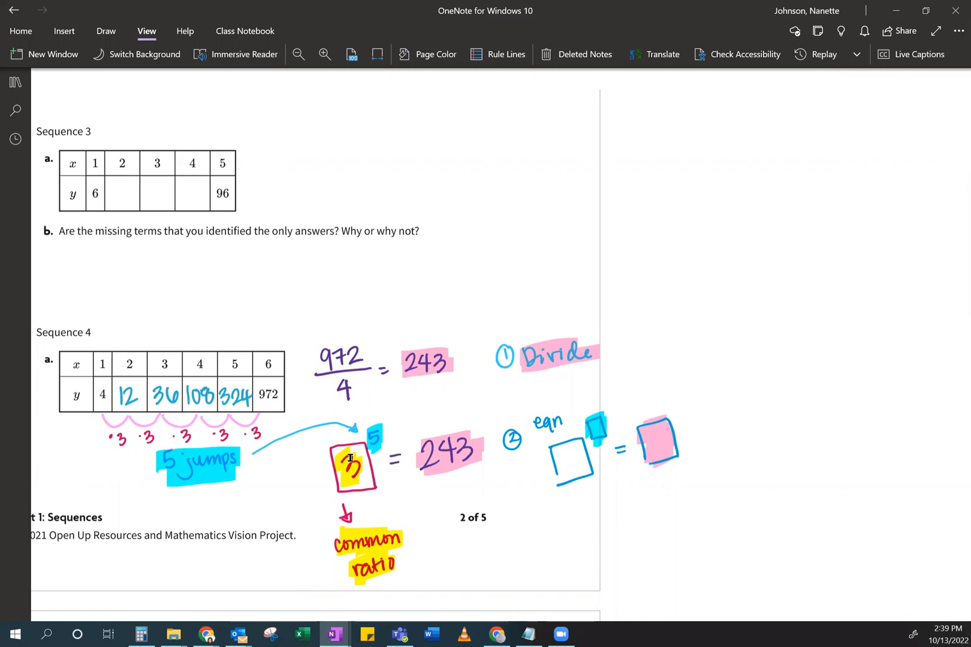
Draw an arrow to the exponent box and label it 'jumps'
left_click_drag(638, 384, 595, 433)
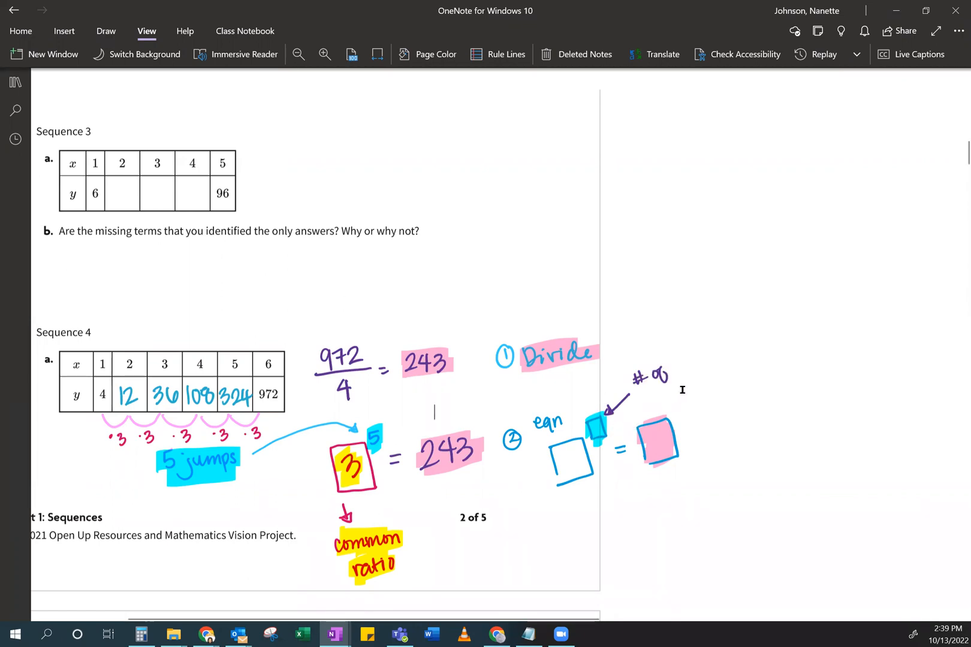
type("jumps")
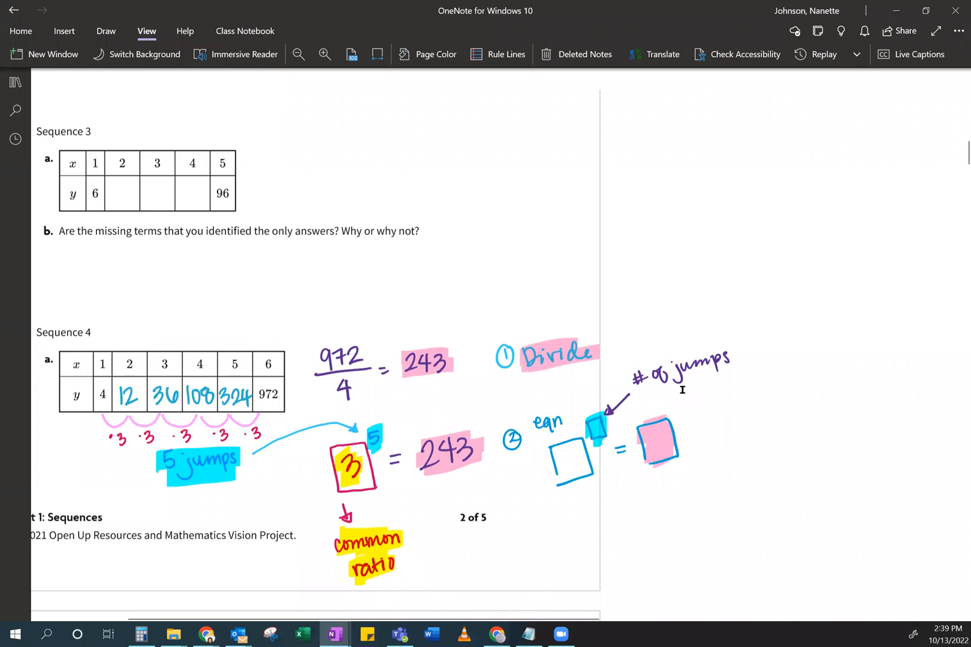
mouse_move(669, 392)
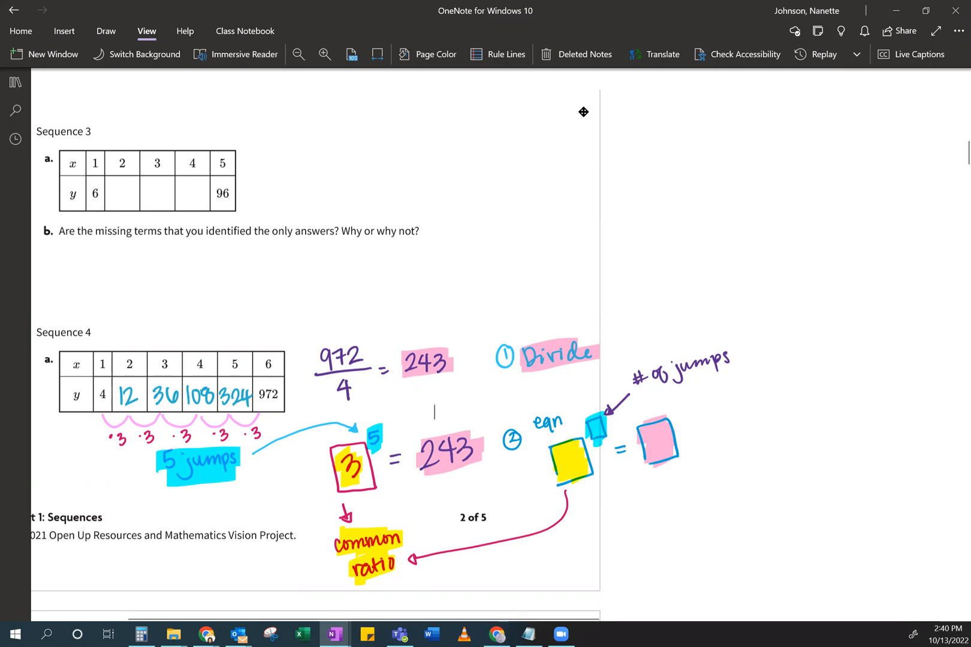
mouse_move(801, 93)
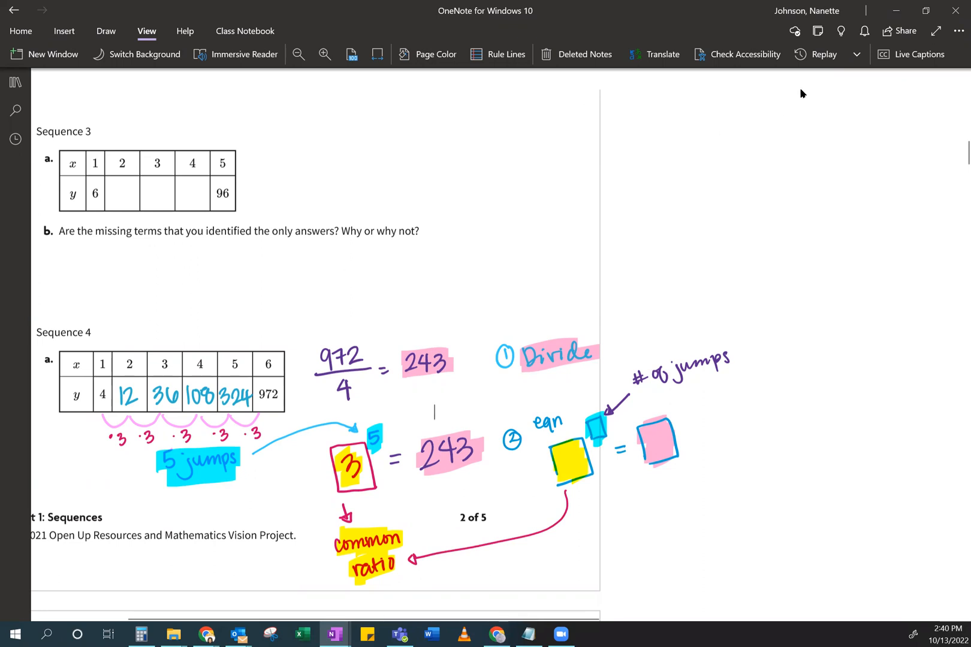
mouse_move(804, 95)
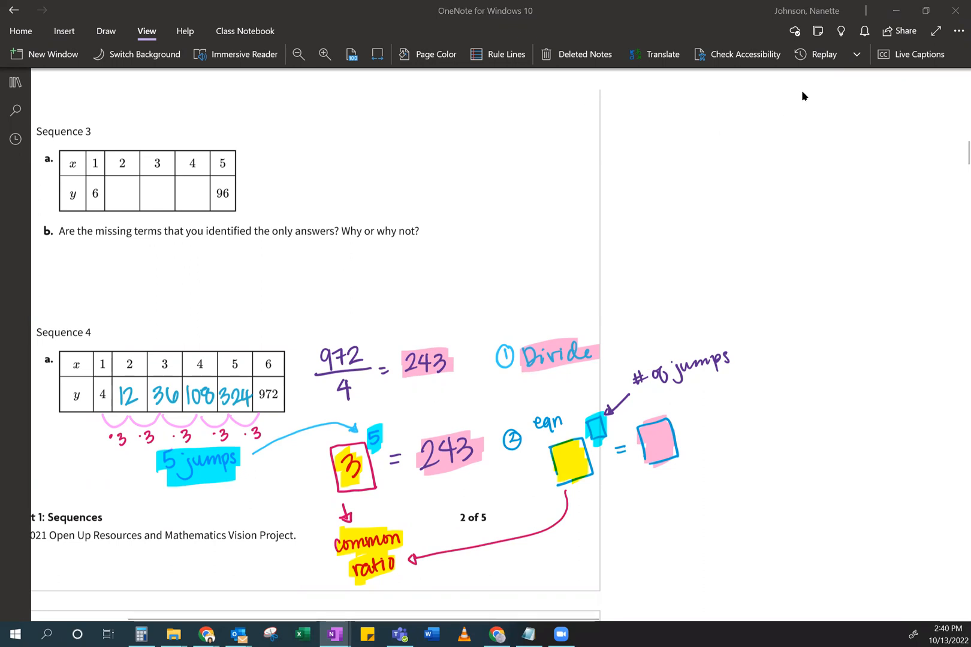